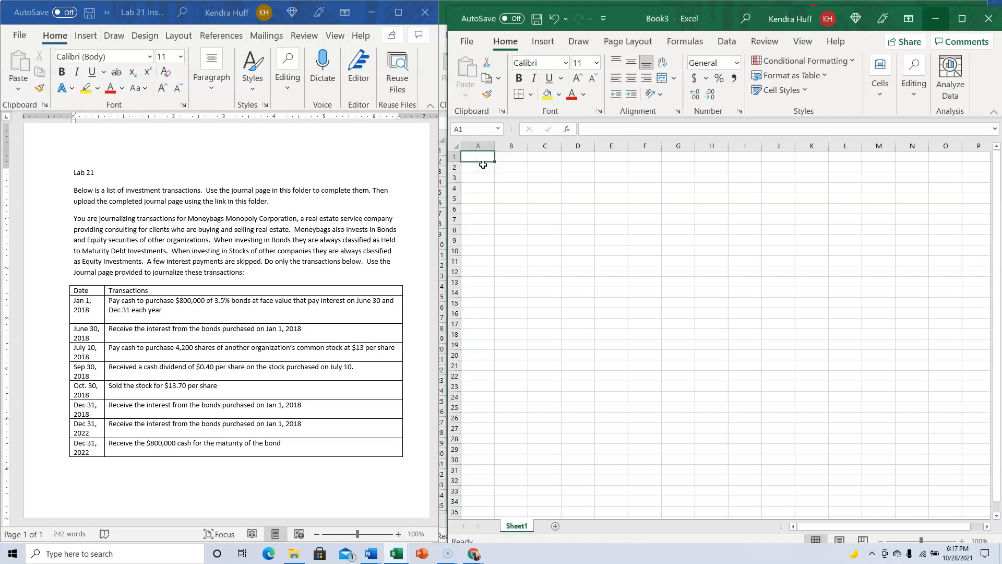
- Title the new sheet 'Lab 21' in cell A1
{"action": "type", "text": "Lab 21"}
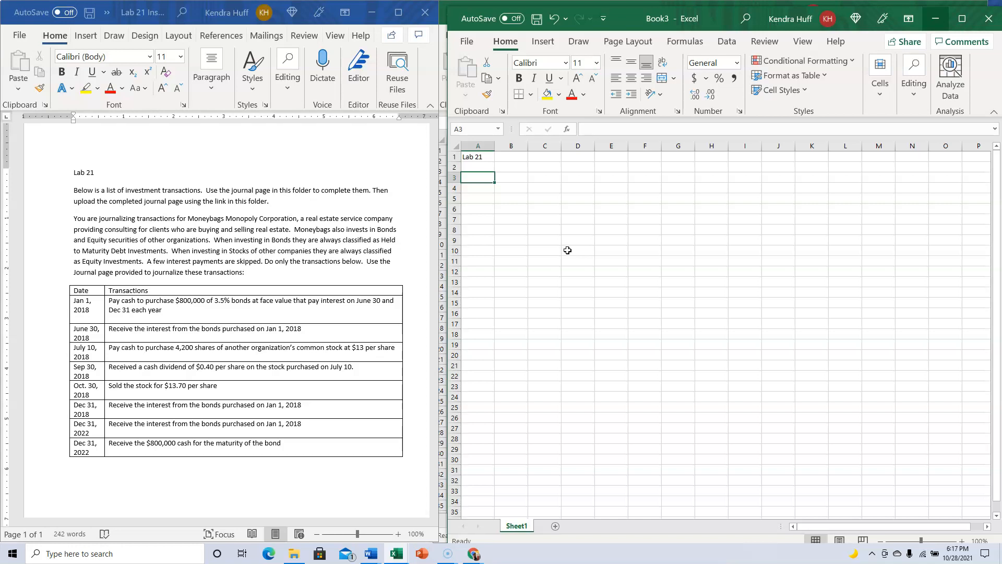
- Enter the 1/1/2018 date and the Investment in Held to Maturity Securities debit account
{"action": "type", "text": "1/1/2018"}
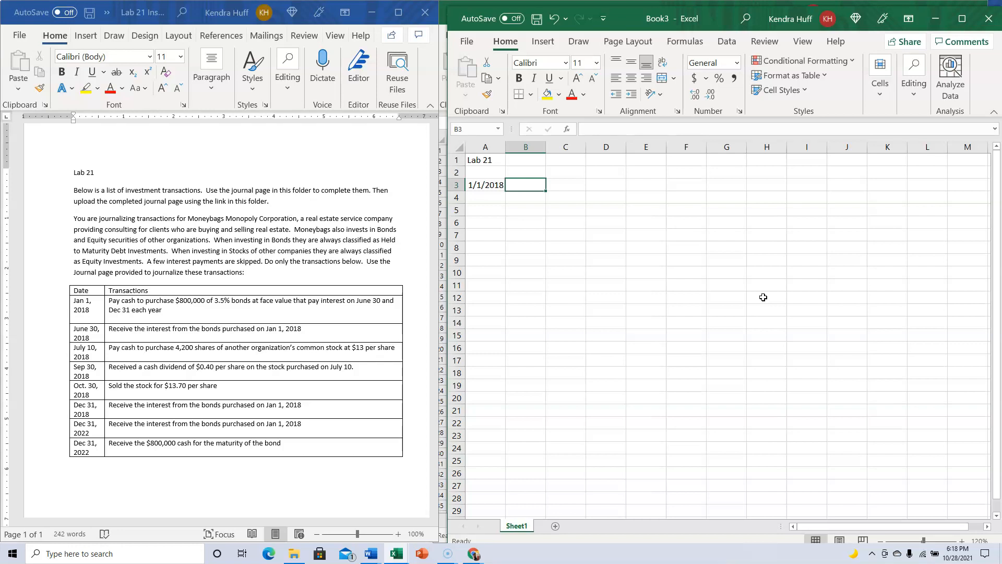
{"action": "type", "text": "Investment in"}
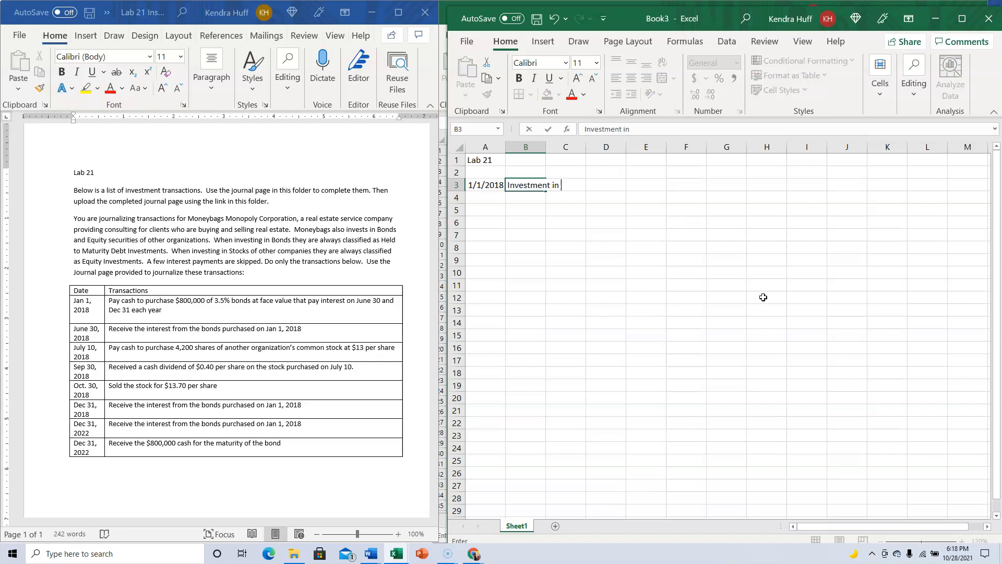
{"action": "type", "text": "Held to Ma"}
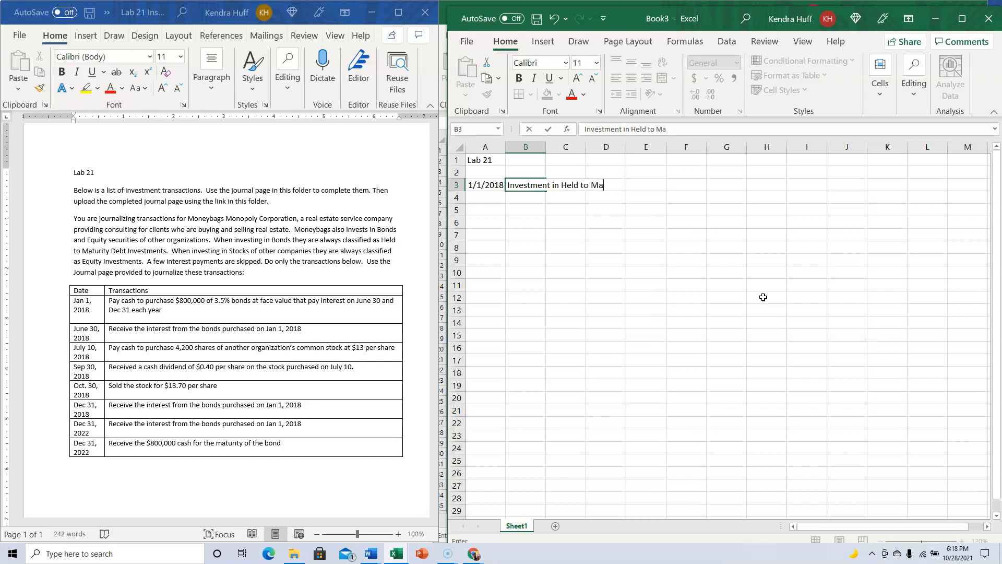
{"action": "type", "text": "turirt Securities"}
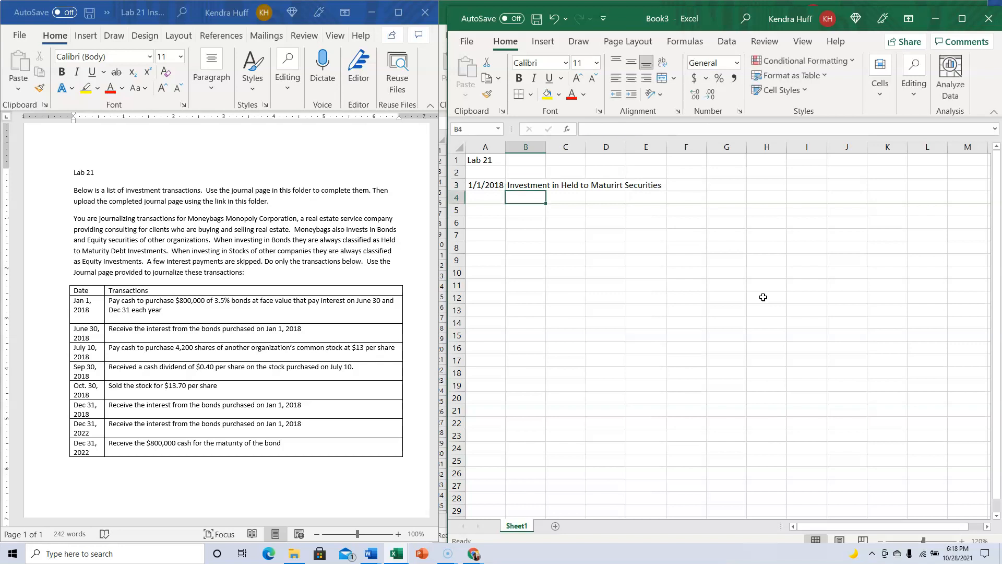
- Add the Cash credit line with 800000 debit and 800000 credit amounts
{"action": "left_click", "coordinate": [565, 197]}
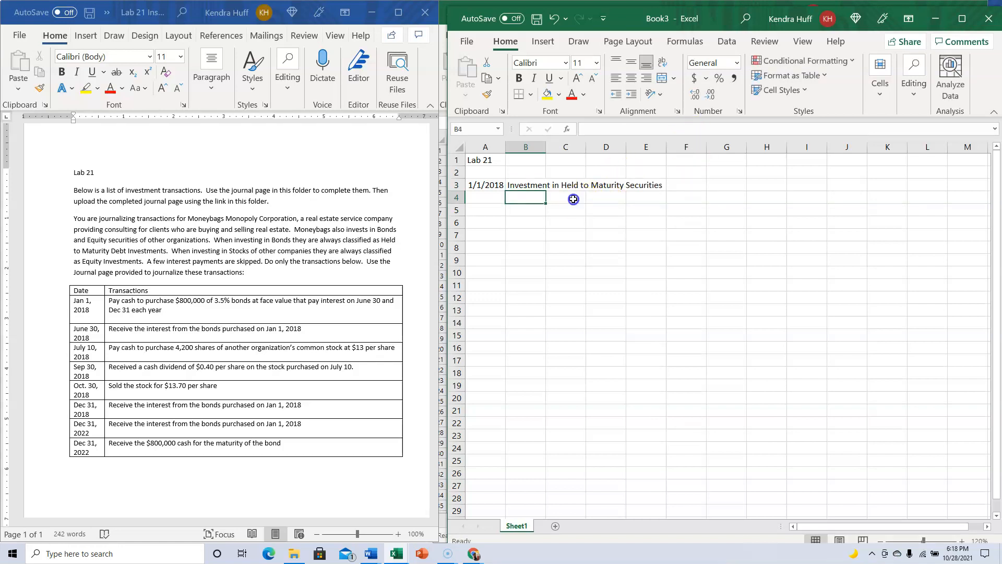
{"action": "type", "text": "Cash"}
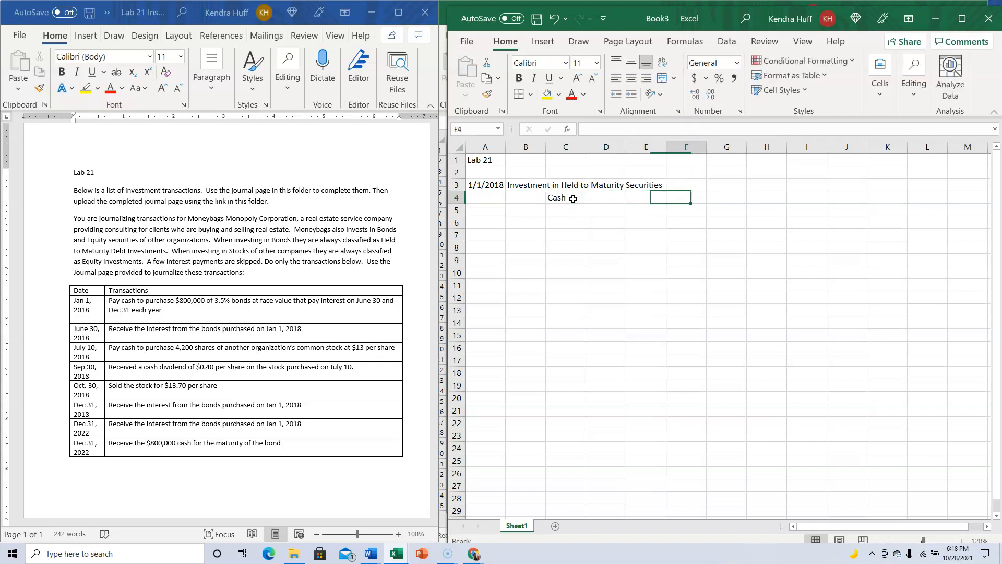
{"action": "type", "text": "800000"}
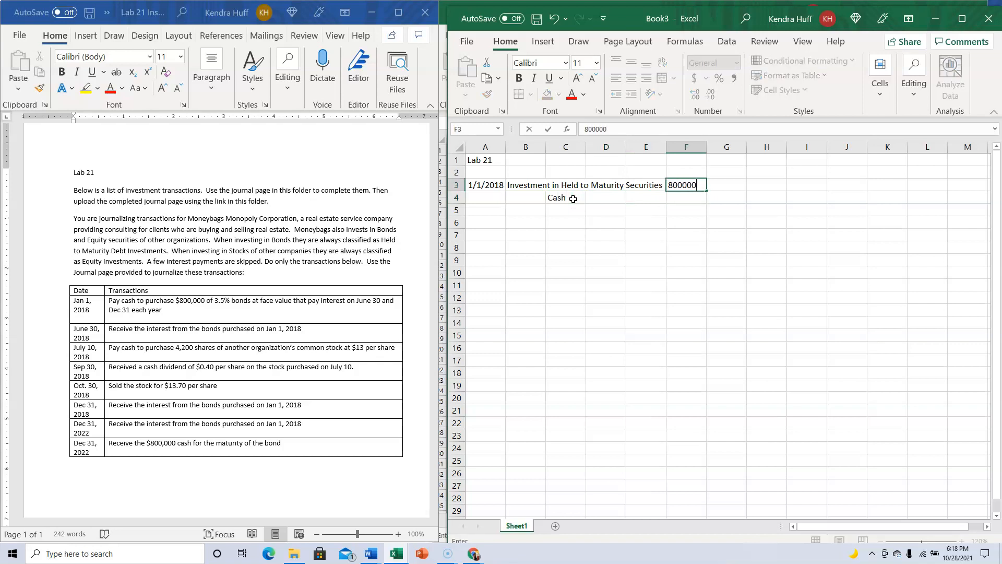
{"action": "type", "text": "800000"}
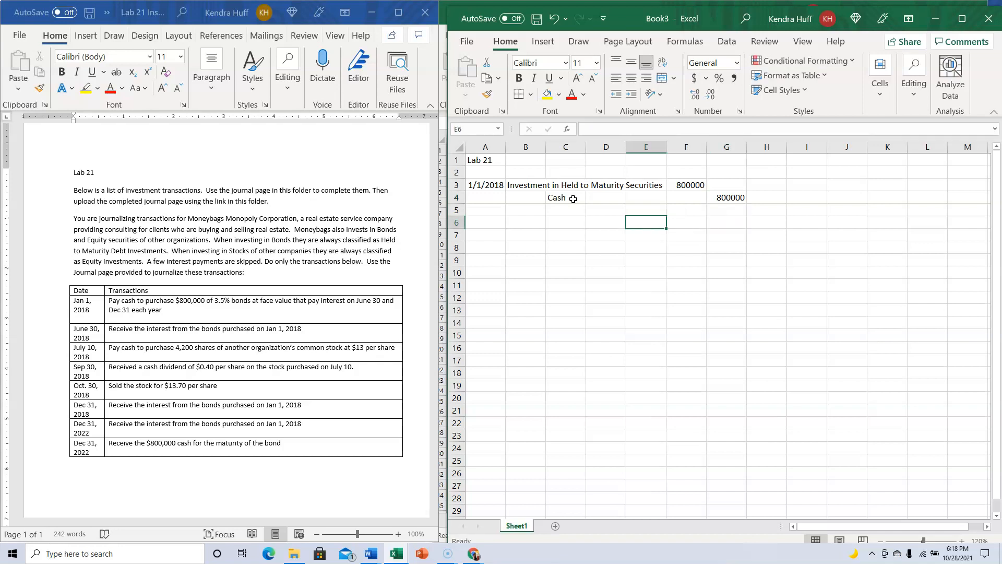
{"action": "left_click", "coordinate": [485, 222]}
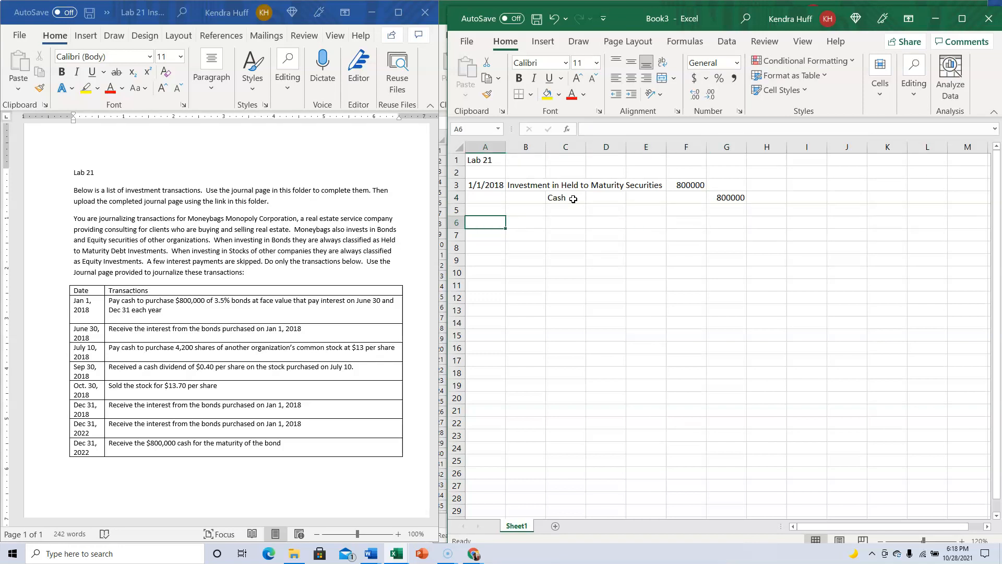
- Enter 6/30/2018 with Cash and Interest revenue accounts and the (800000*.035*6/12) note
{"action": "type", "text": "6/30/2018"}
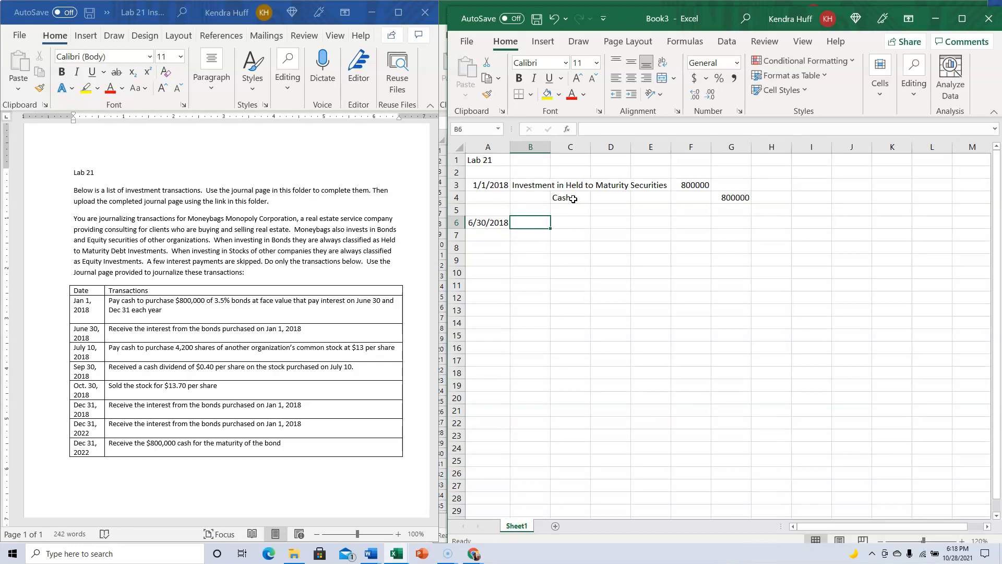
{"action": "type", "text": "Cash"}
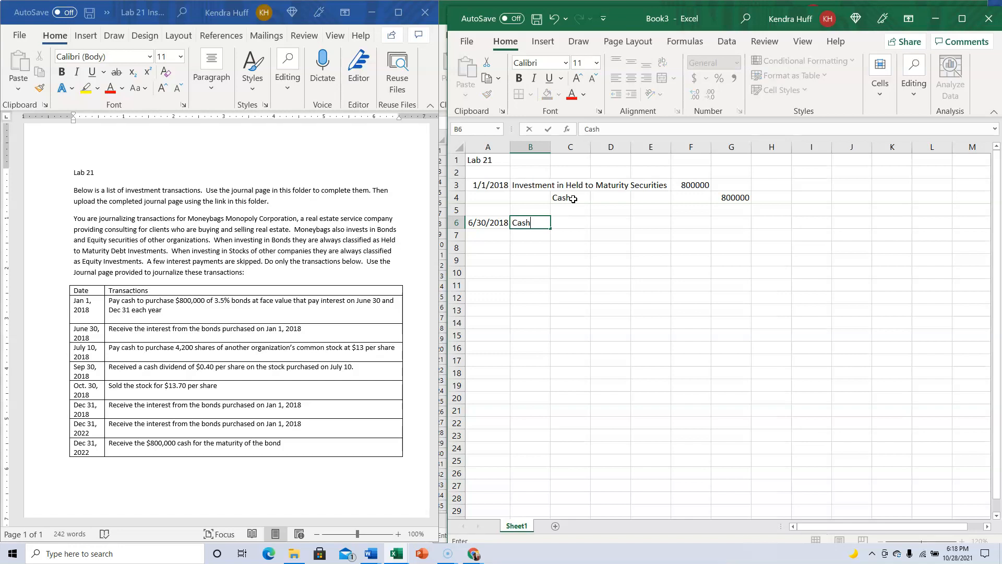
{"action": "type", "text": "Interest revenue"}
{"action": "left_click", "coordinate": [529, 247]}
{"action": "type", "text": "("}
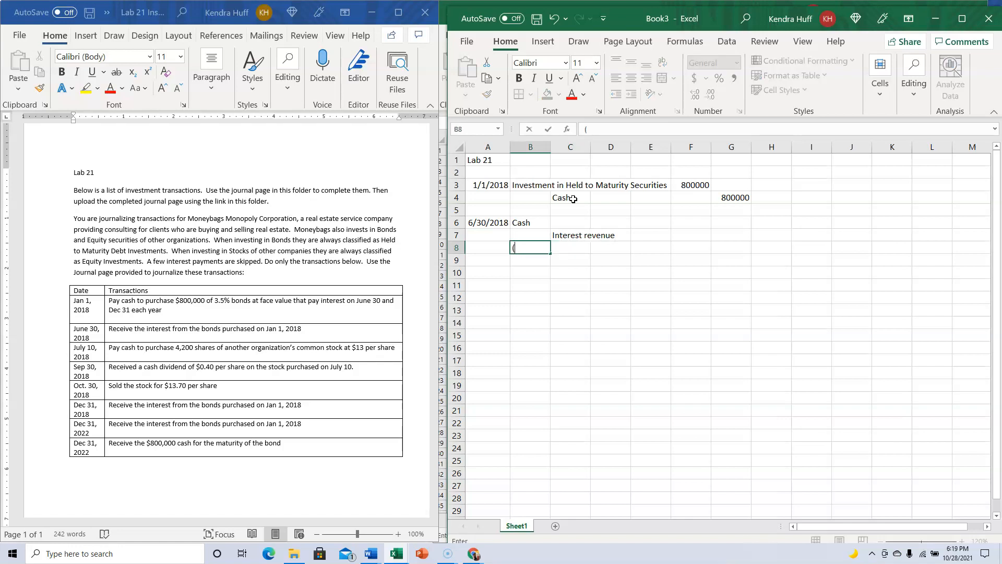
{"action": "type", "text": "800000*"}
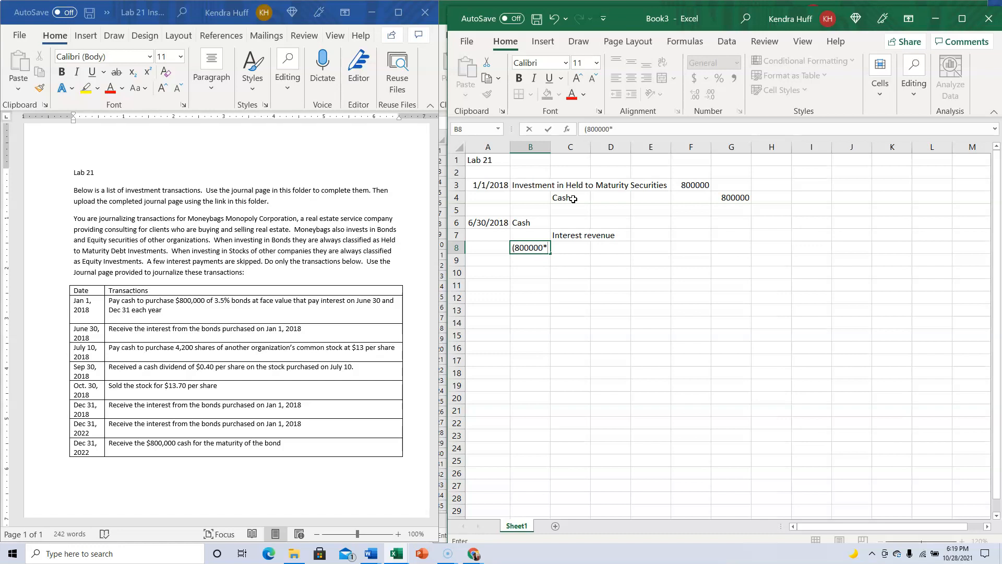
{"action": "type", "text": ".035"}
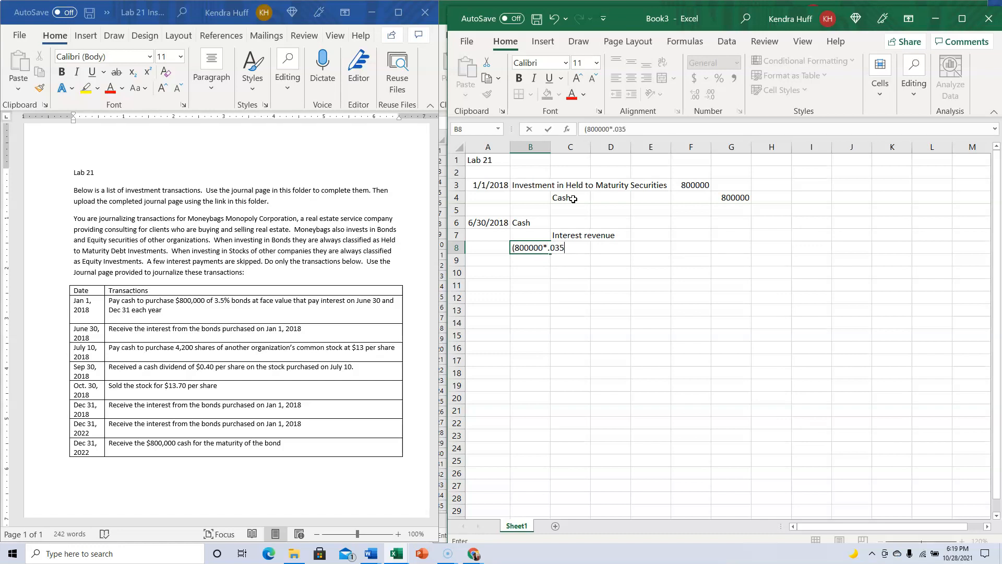
{"action": "type", "text": "*"}
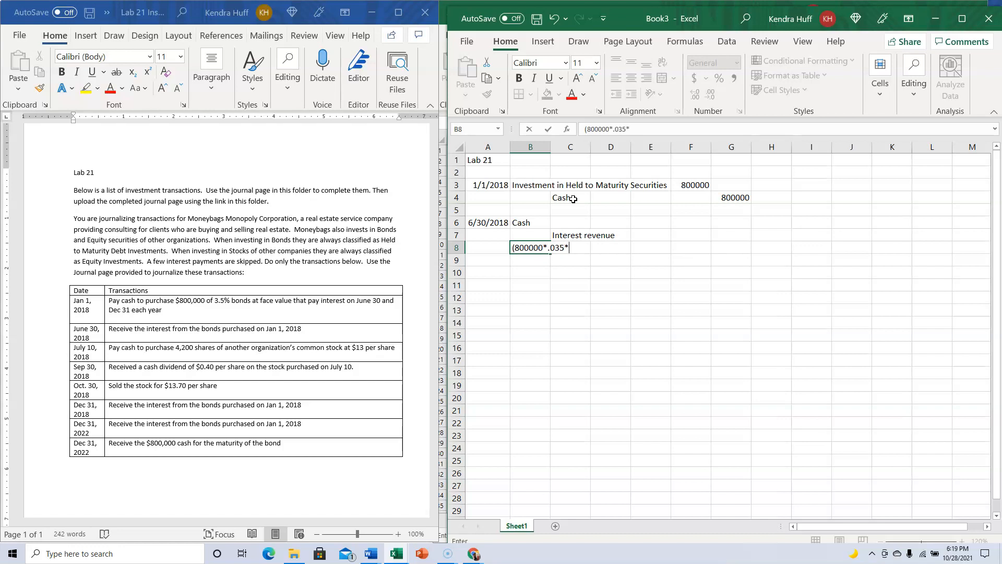
{"action": "type", "text": "6/12"}
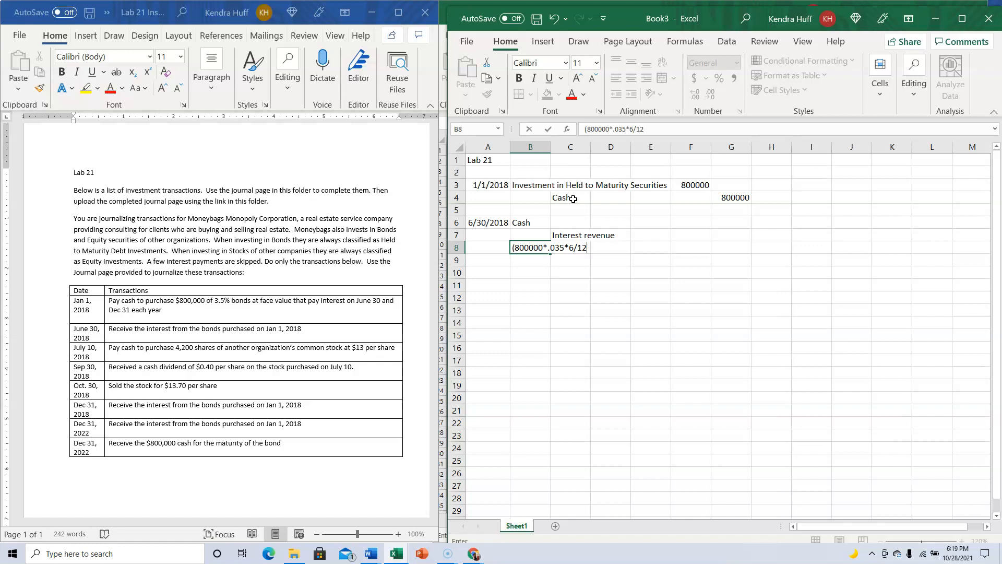
{"action": "key", "text": "enter"}
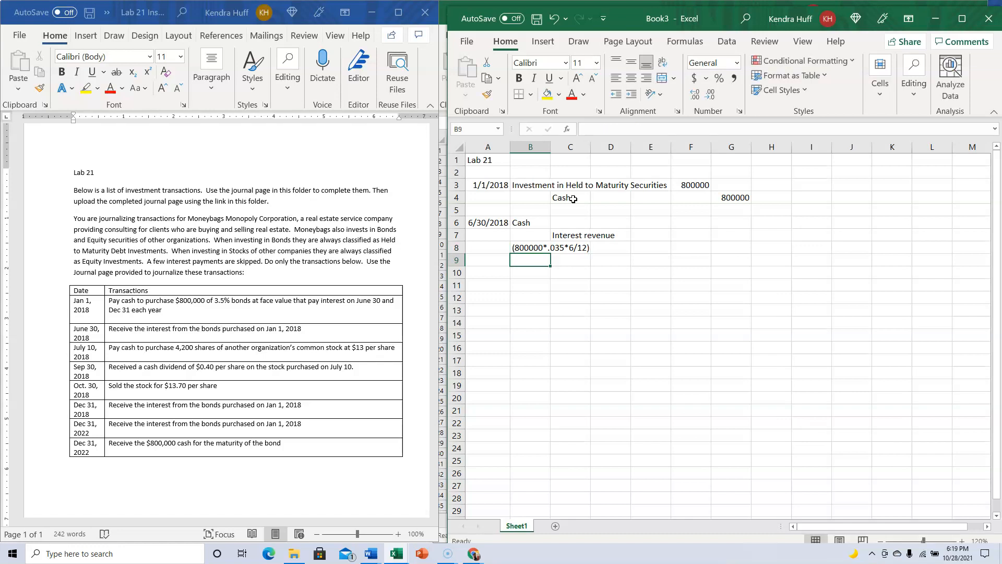
- Compute the Cash debit as =800000*.035*6/12 giving 14000 and credit Interest revenue 14000
{"action": "left_click", "coordinate": [690, 222]}
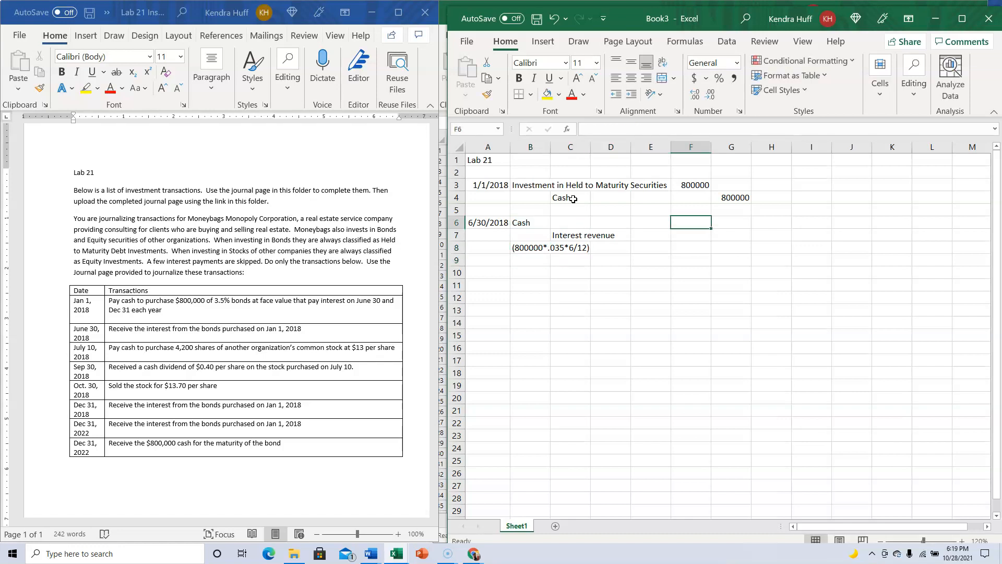
{"action": "type", "text": "=800"}
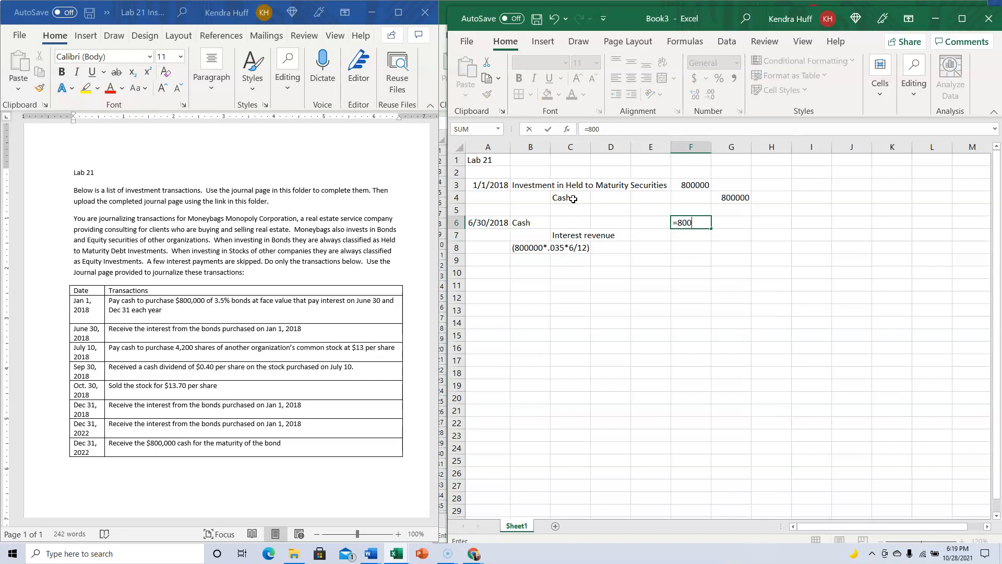
{"action": "type", "text": "000*"}
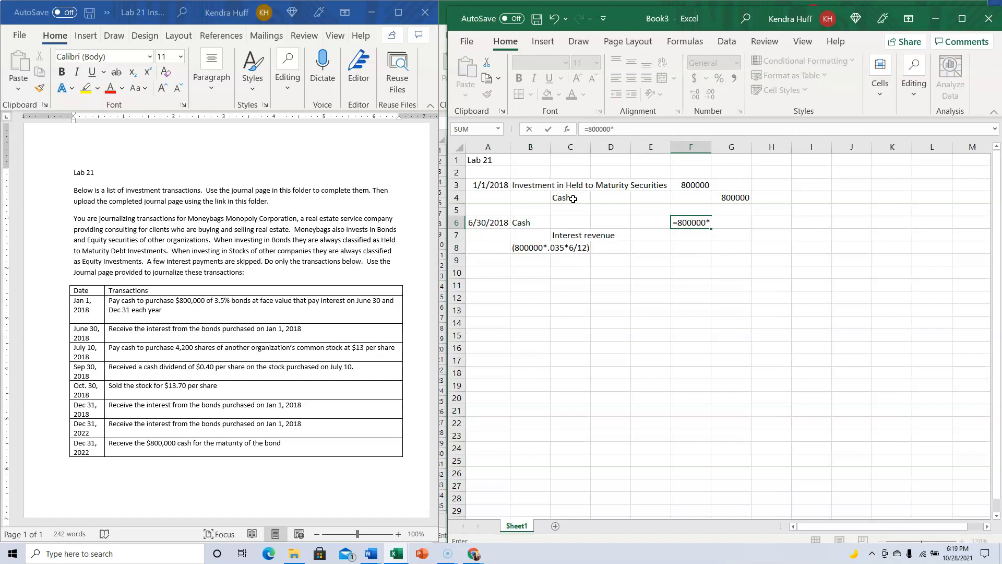
{"action": "type", "text": ".035*"}
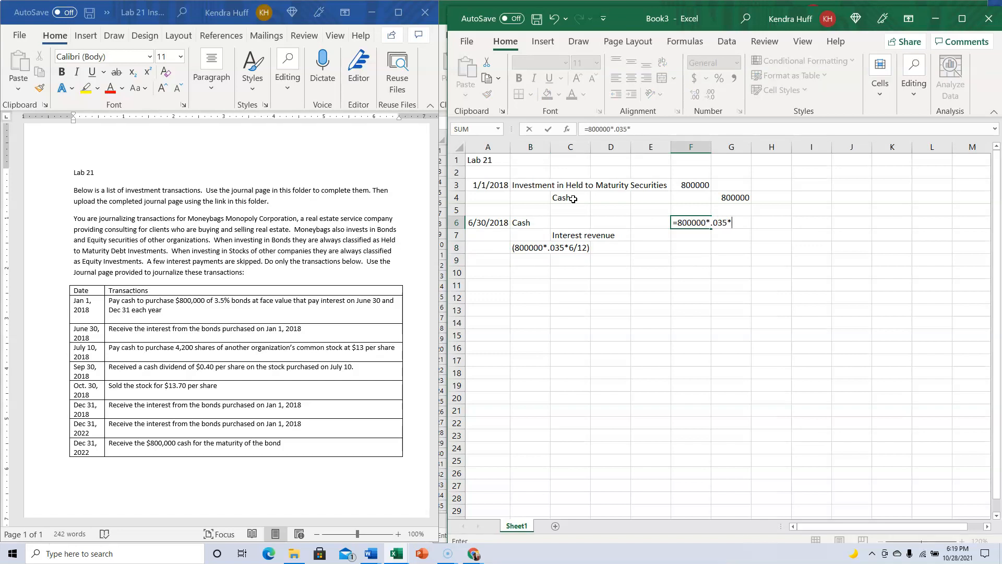
{"action": "key", "text": "enter"}
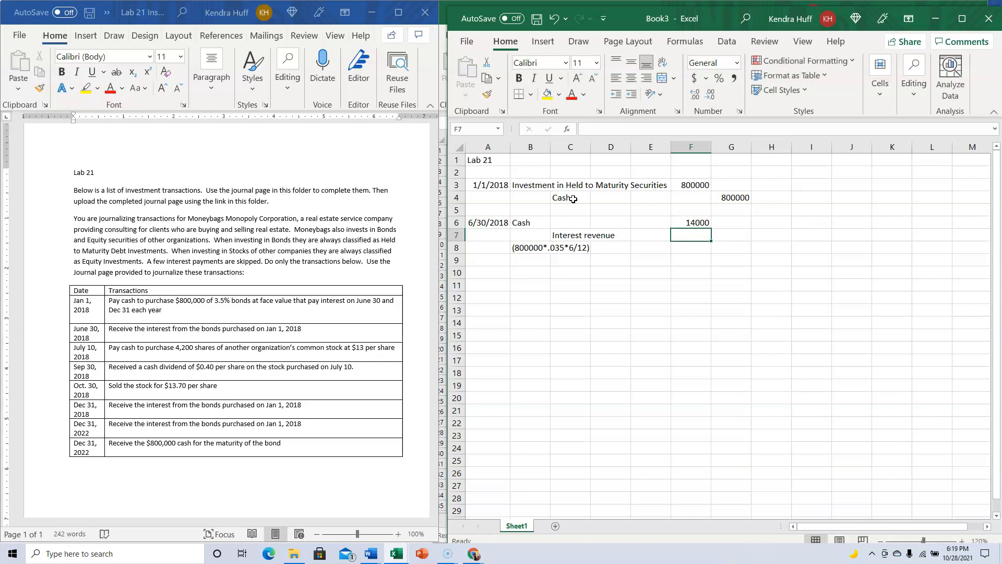
{"action": "type", "text": "14000"}
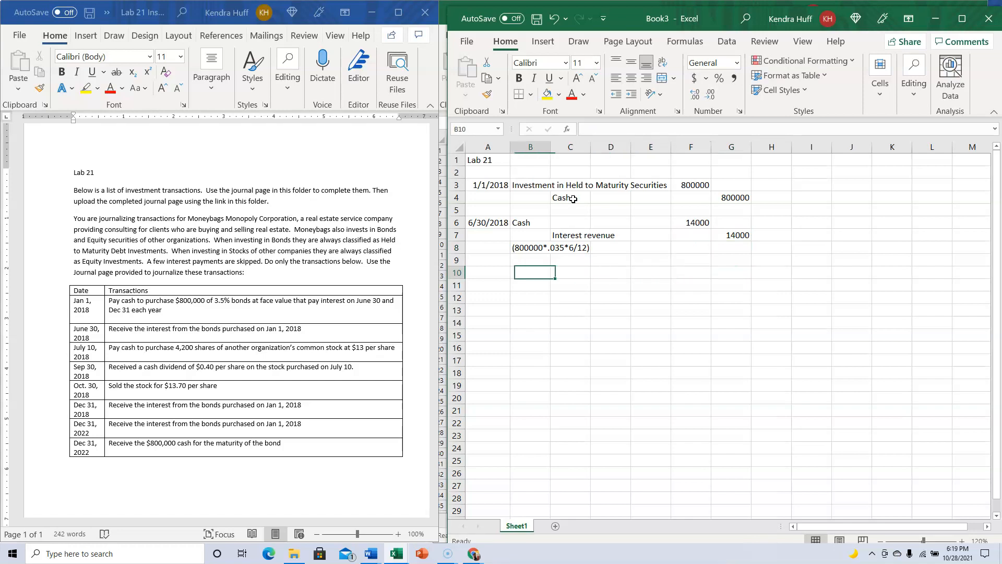
{"action": "left_click", "coordinate": [488, 273]}
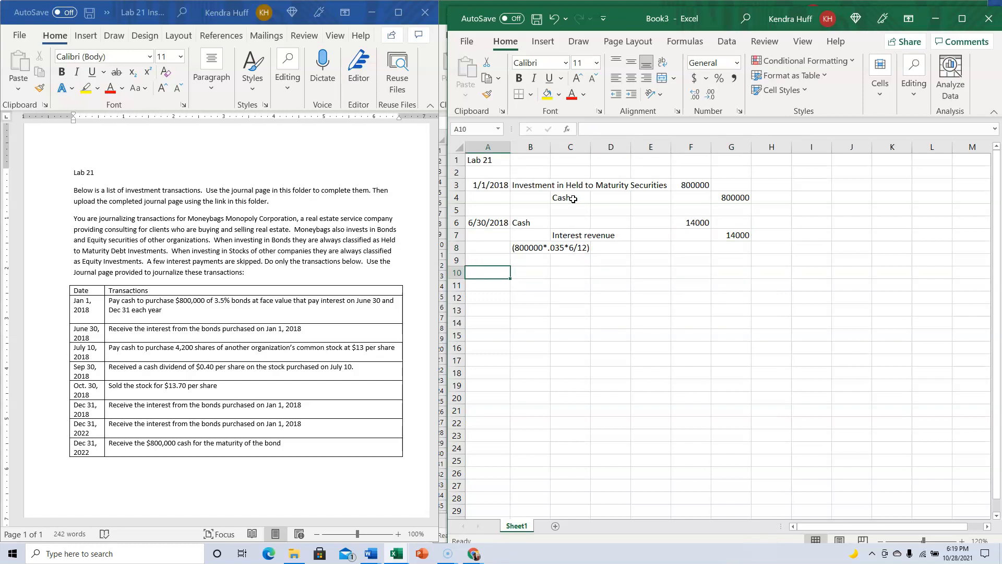
- Record 7/10/2018 Equity Investment debit and Cash credit of =4200*13, 54600
{"action": "type", "text": "7/10/2018"}
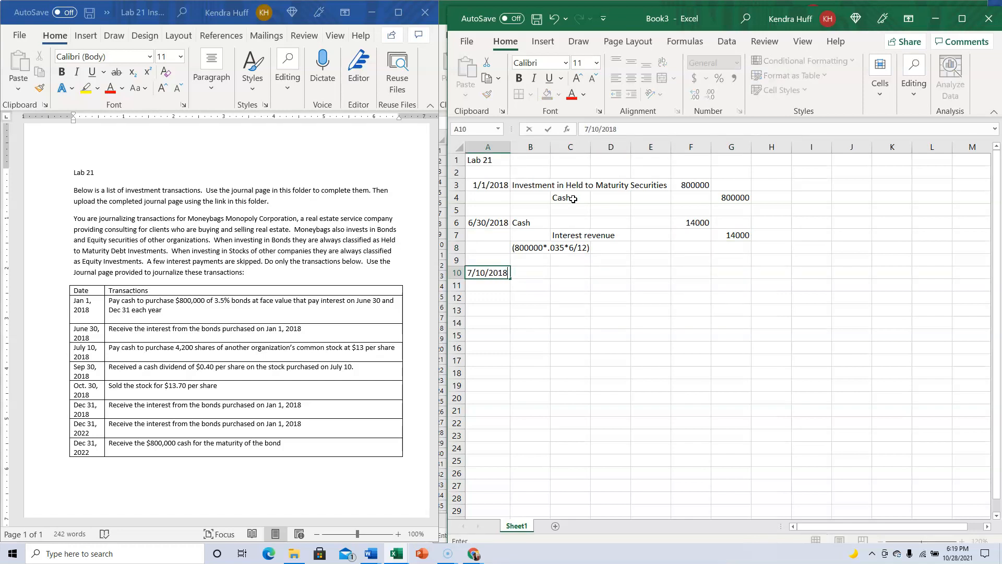
{"action": "key", "text": "enter"}
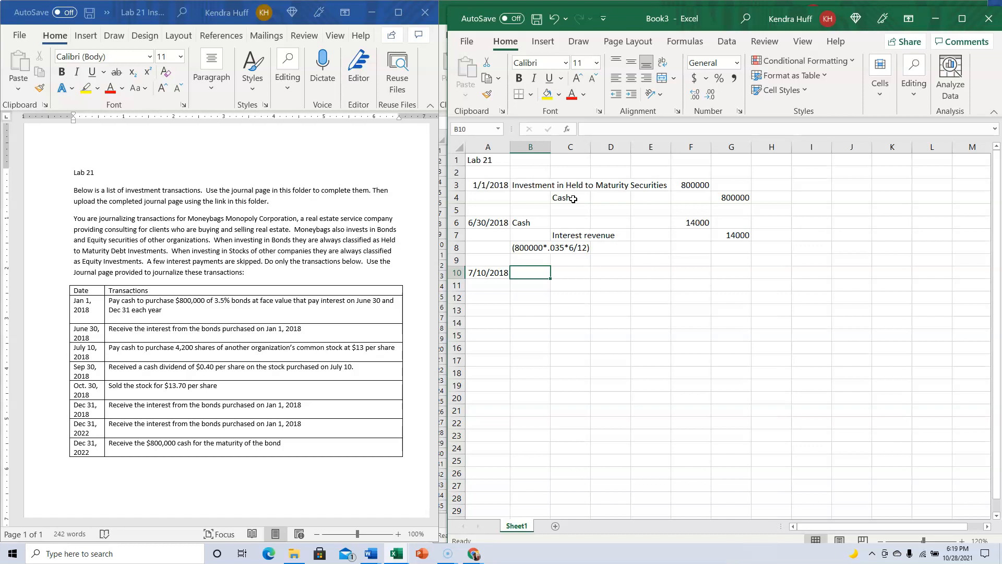
{"action": "type", "text": "Eq"}
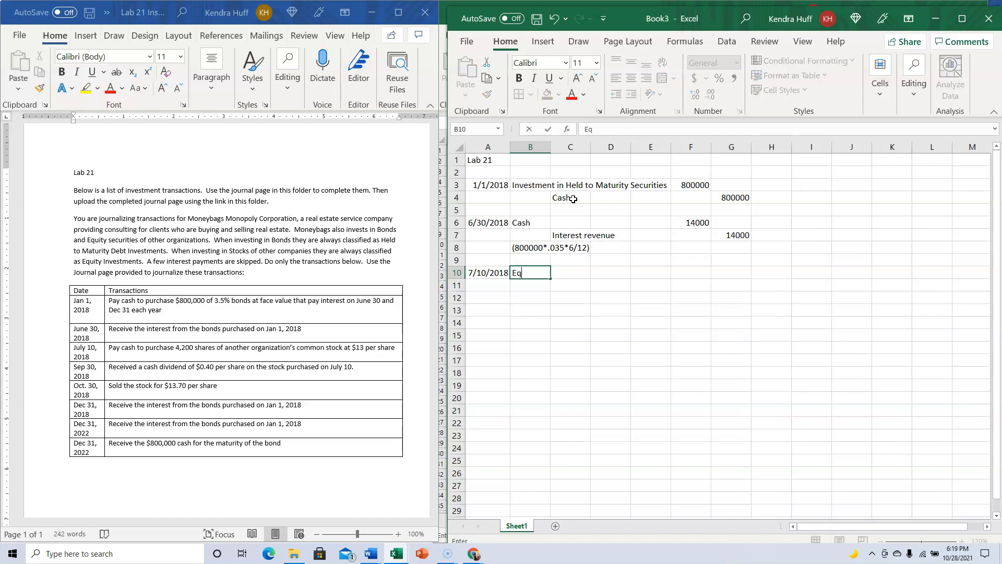
{"action": "type", "text": "uity"}
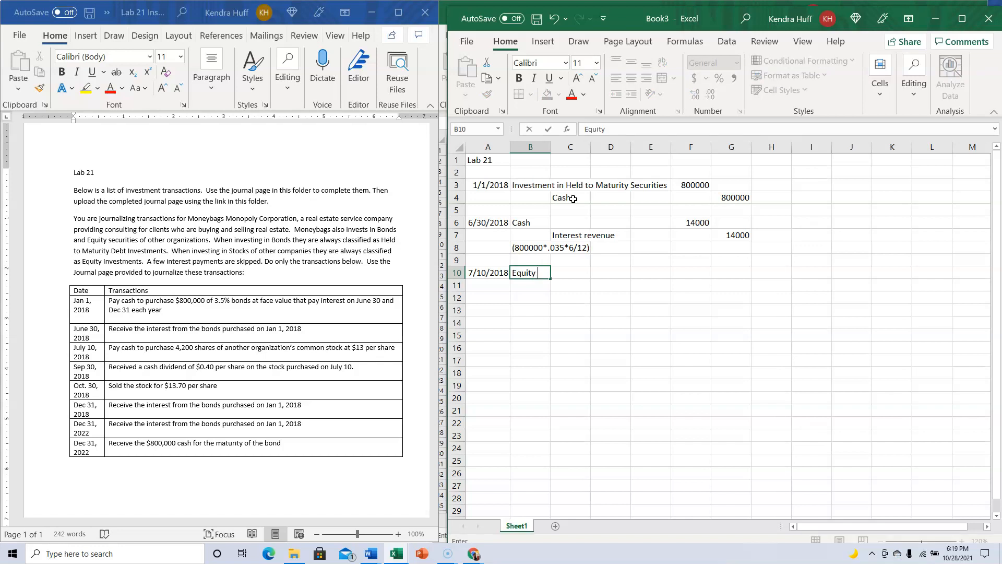
{"action": "type", "text": "Investment"}
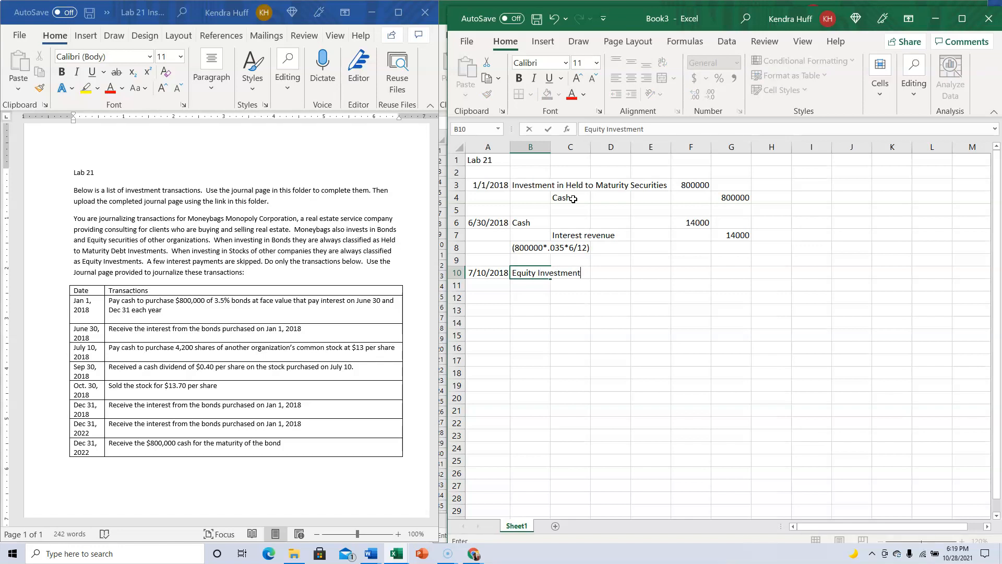
{"action": "type", "text": "Cash"}
{"action": "left_click", "coordinate": [691, 273]}
{"action": "type", "text": "="}
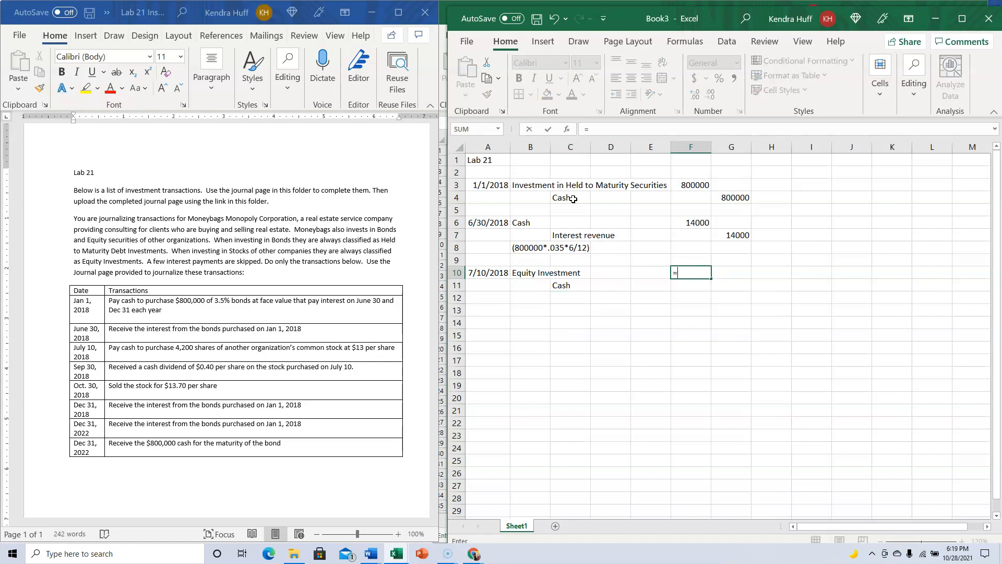
{"action": "type", "text": "42"}
{"action": "left_click", "coordinate": [731, 285]}
{"action": "type", "text": "54600"}
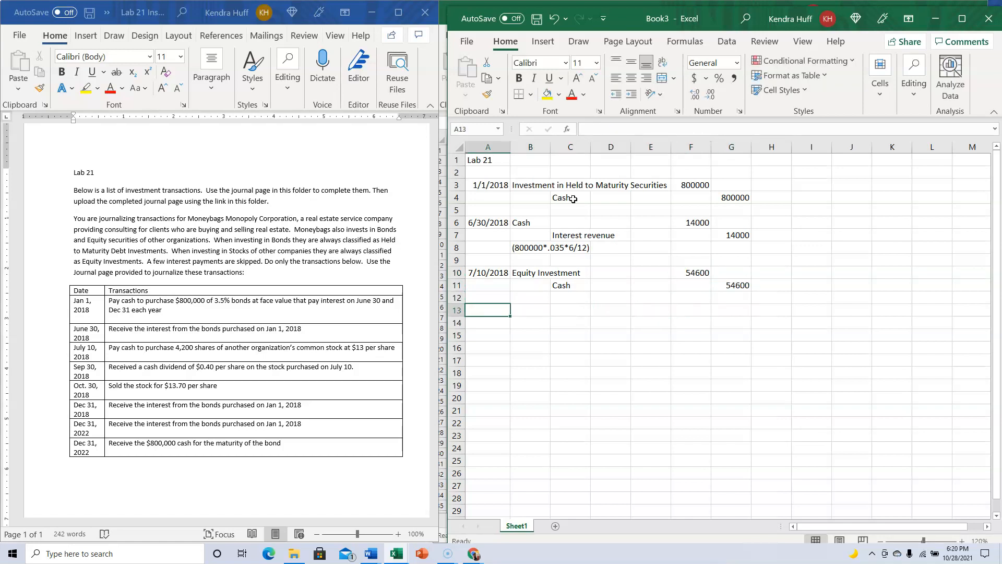
- Record 9/30/2018 Cash debit =4200*.40 and Dividend Revenue credit 1680
{"action": "type", "text": "9/30/2018"}
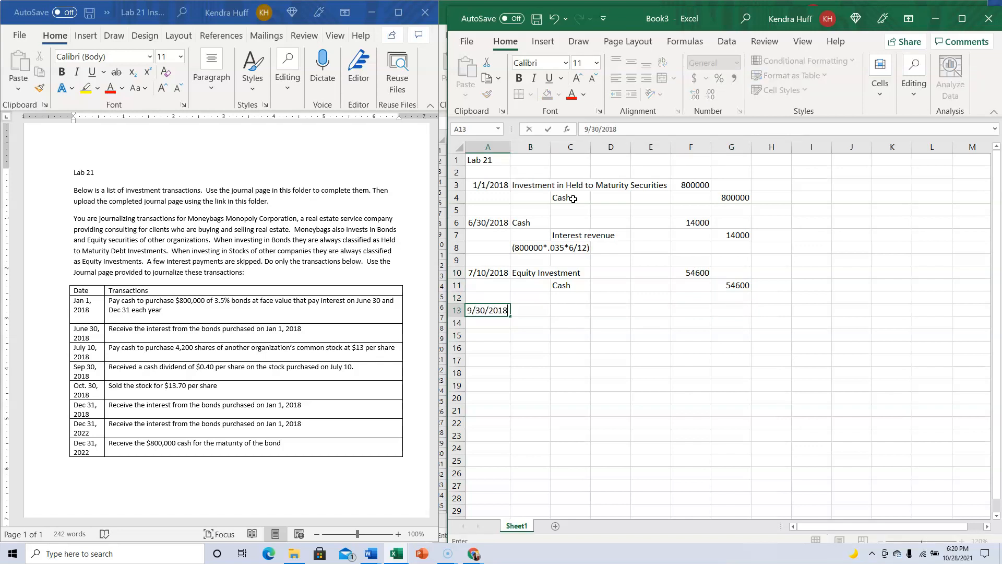
{"action": "key", "text": "Tab"}
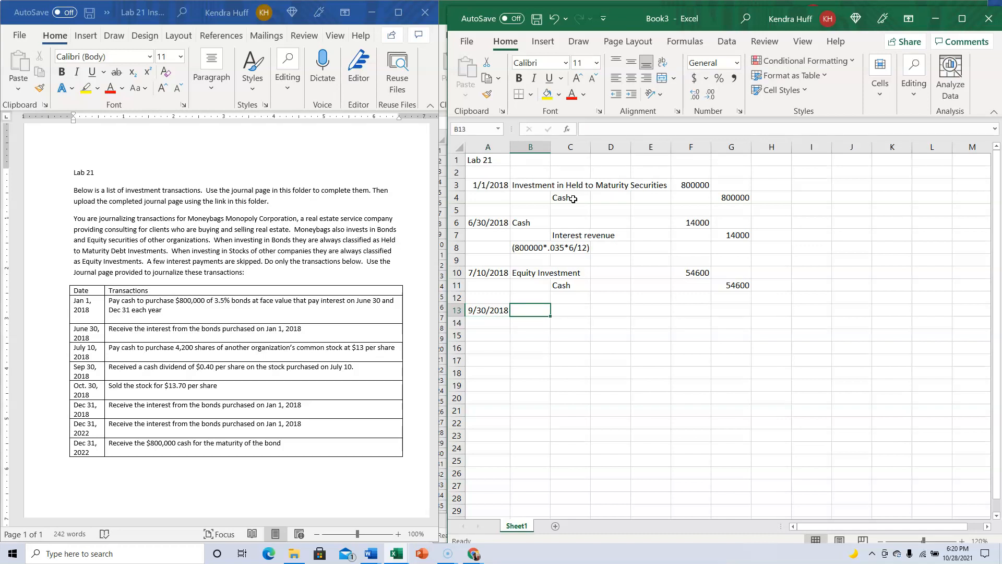
{"action": "type", "text": "Cash"}
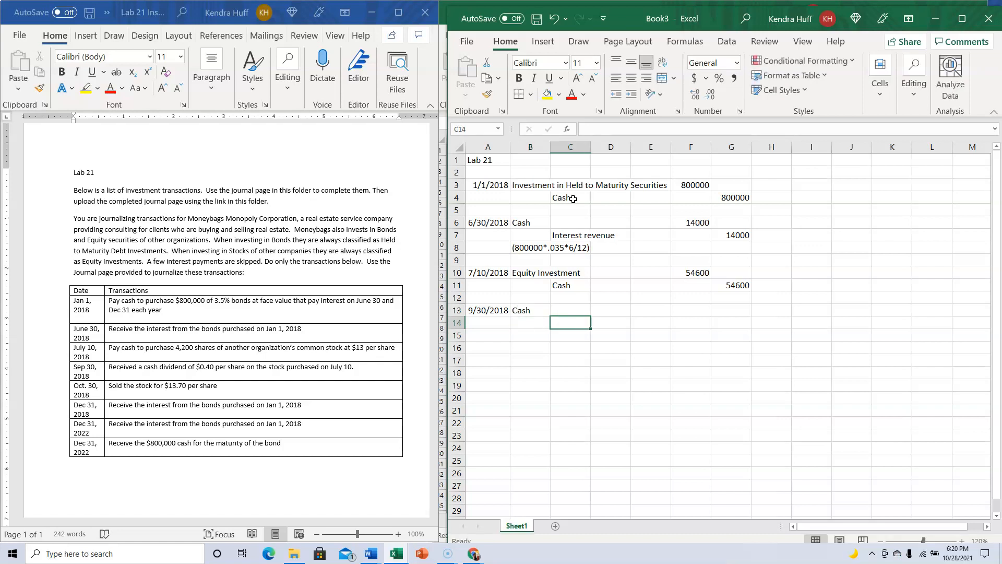
{"action": "type", "text": "Dividen"}
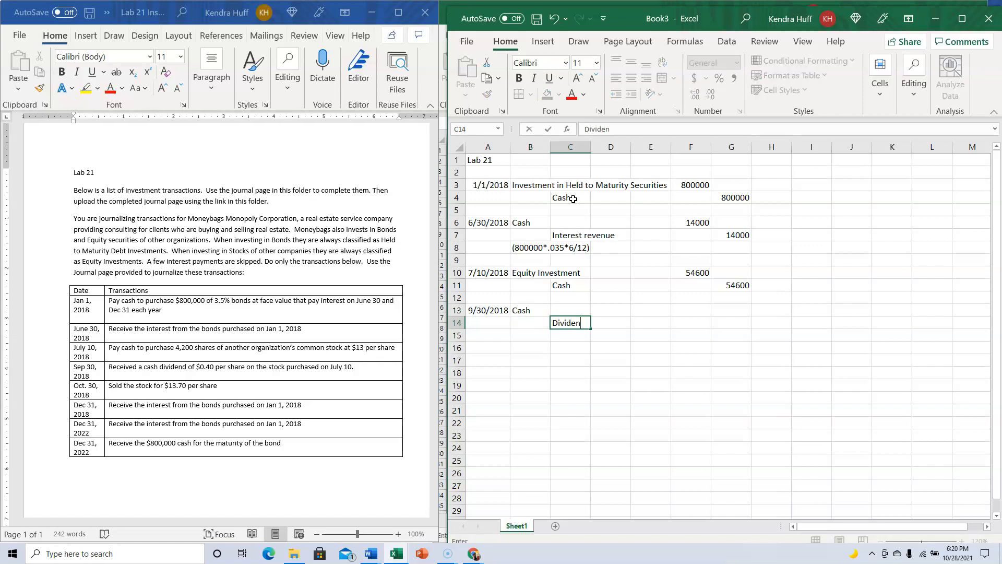
{"action": "type", "text": "Revenue"}
{"action": "left_click", "coordinate": [691, 310]}
{"action": "type", "text": "="}
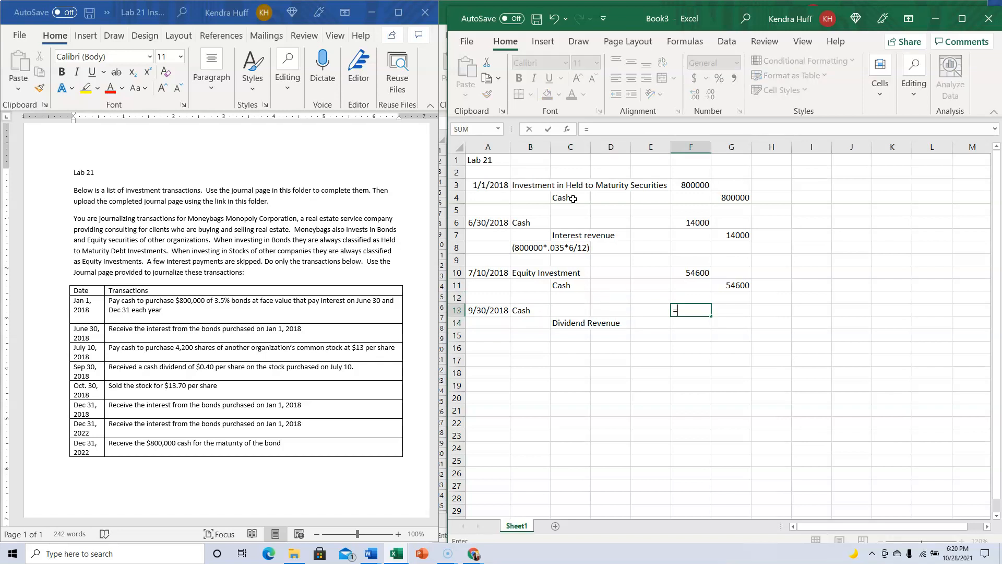
{"action": "type", "text": "4200*"}
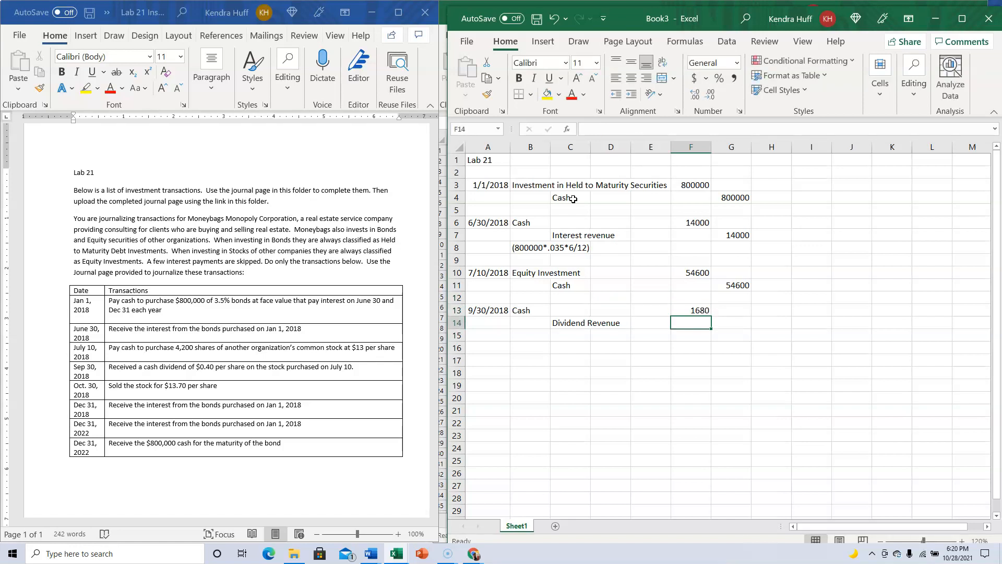
{"action": "type", "text": "1680"}
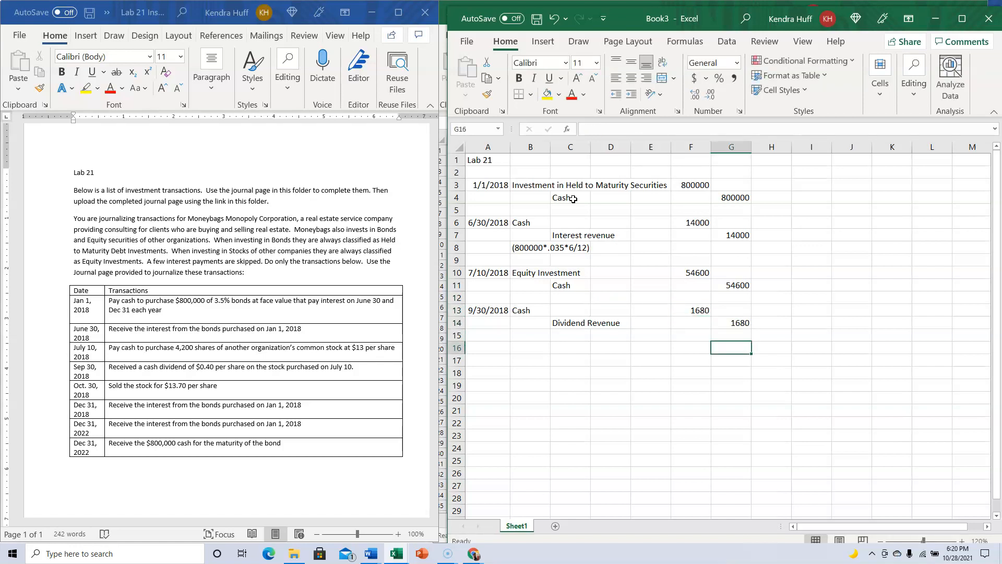
{"action": "left_click", "coordinate": [488, 346]}
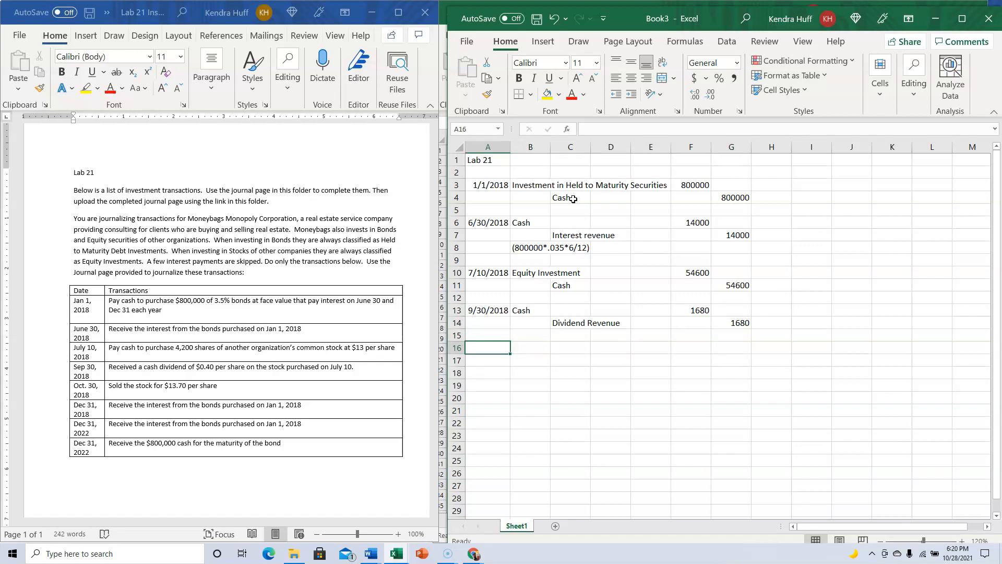
- Enter the 10/30/2018 Cash debit of 57540 with its 4200 shares calculation note
{"action": "type", "text": "10/30/2018"}
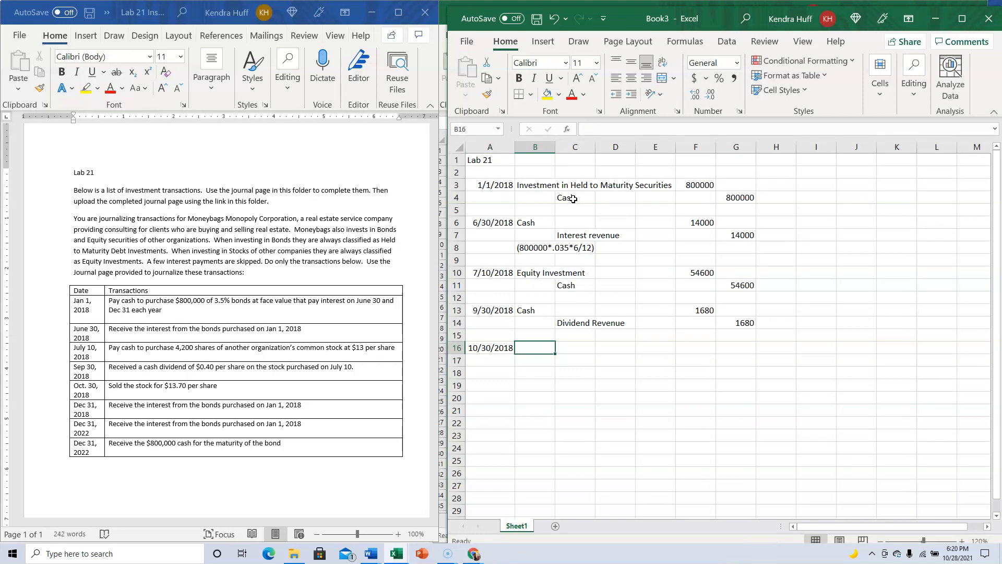
{"action": "mouse_move", "coordinate": [554, 280]}
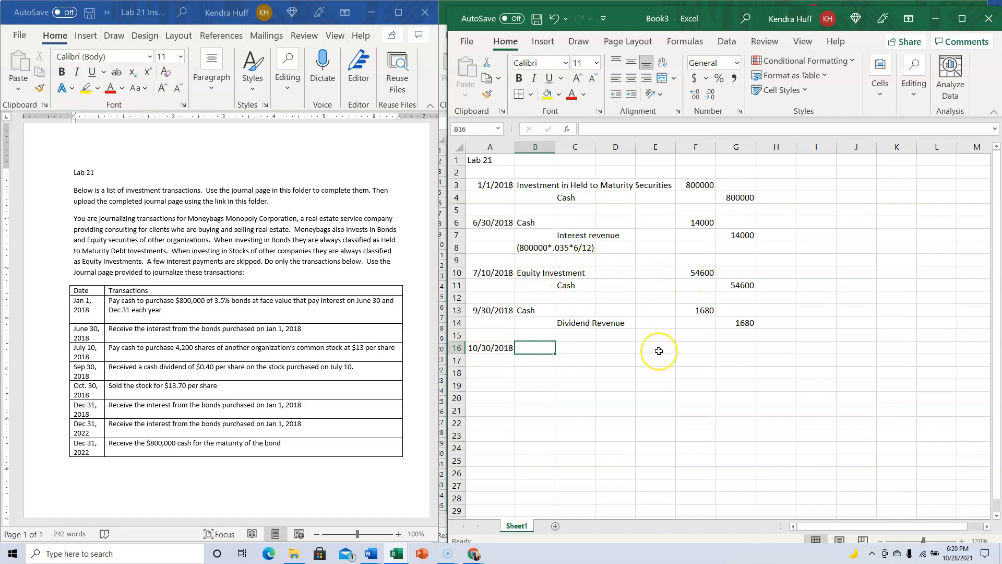
{"action": "type", "text": "Cash (4200"}
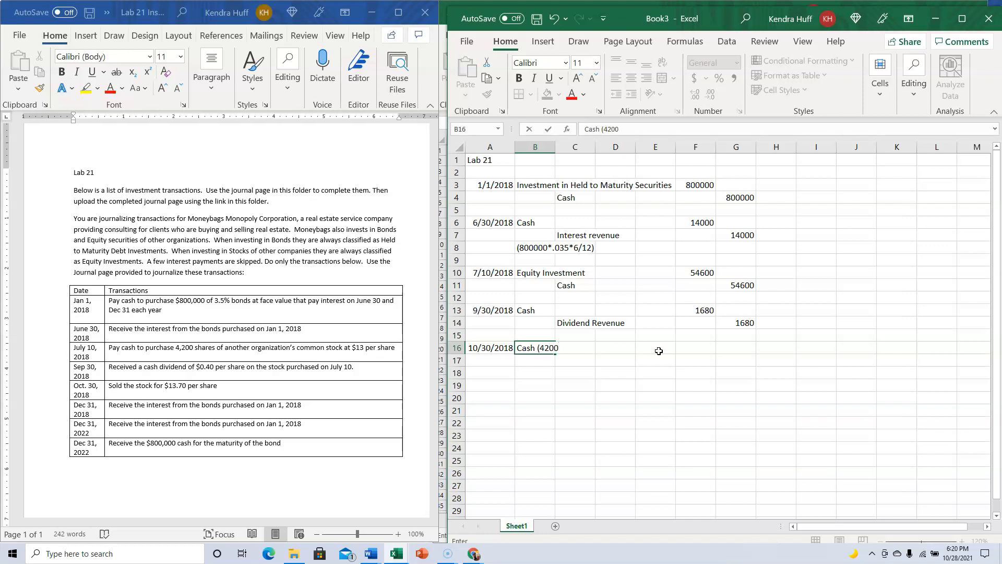
{"action": "type", "text": "shares*"}
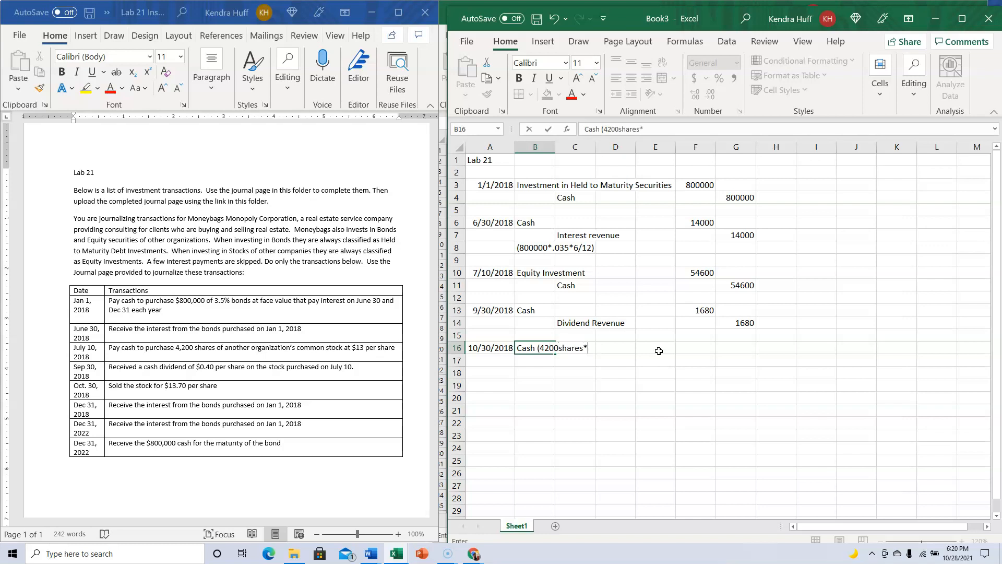
{"action": "type", "text": "$14."}
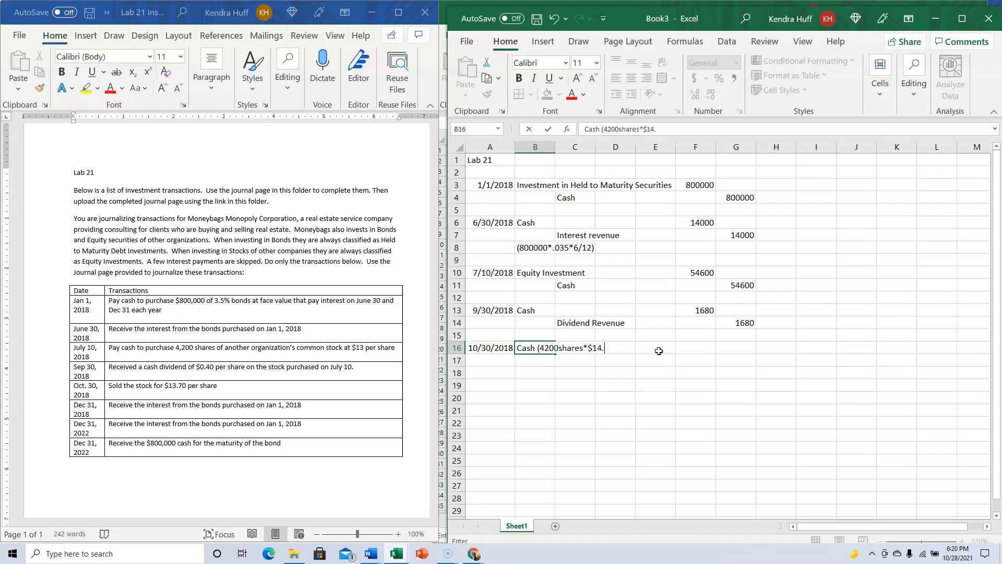
{"action": "key", "text": "Backspace"}
{"action": "type", "text": "="}
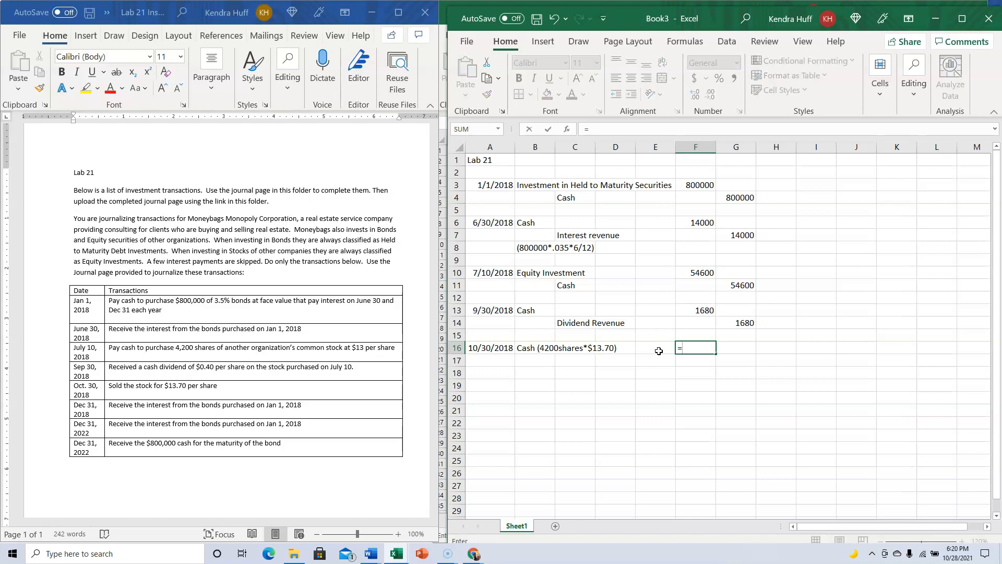
{"action": "type", "text": "4200*"}
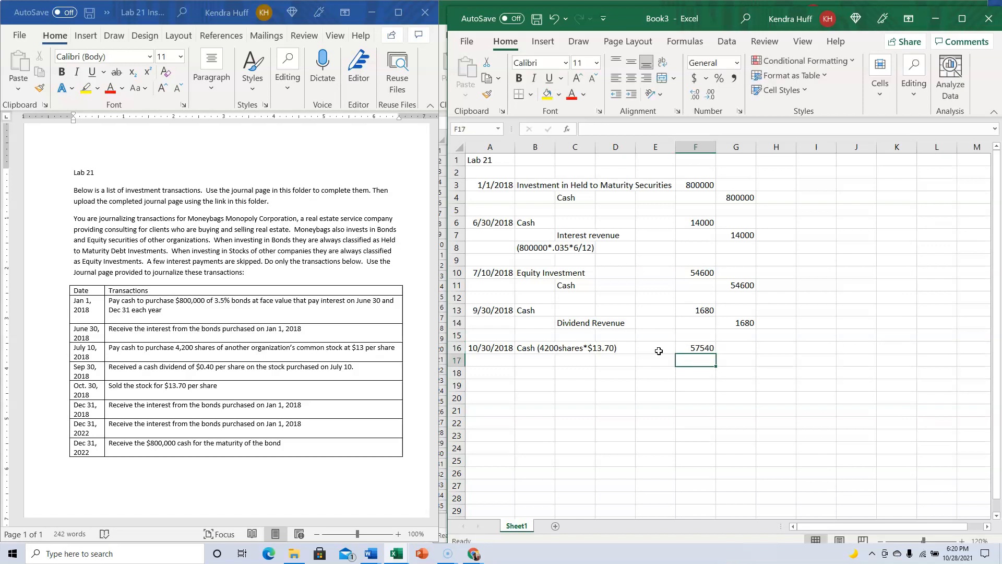
- Credit Equity Investment =4200*13, 54600, for the stock sale
{"action": "left_click", "coordinate": [574, 373]}
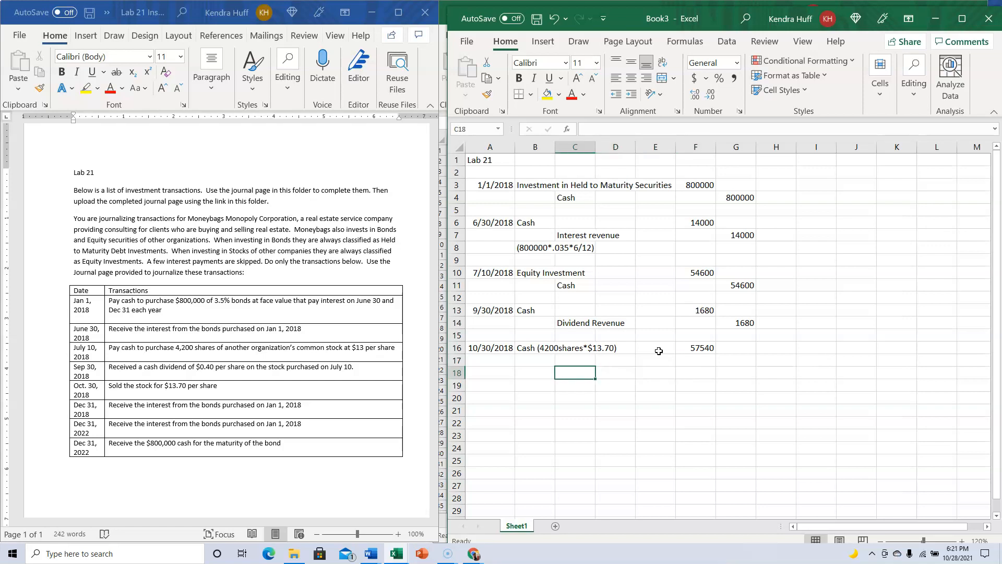
{"action": "type", "text": "Equity Investment"}
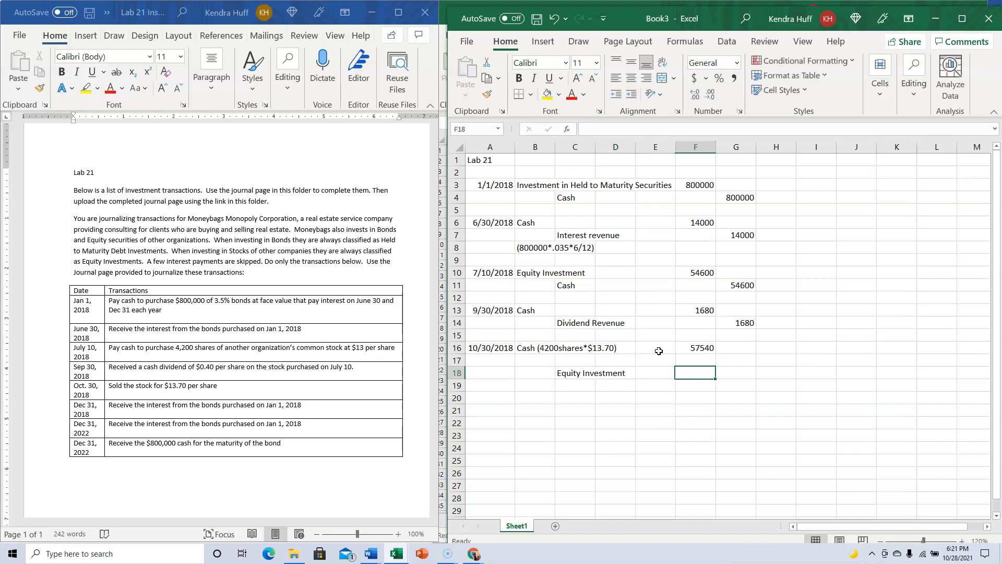
{"action": "left_click", "coordinate": [736, 373]}
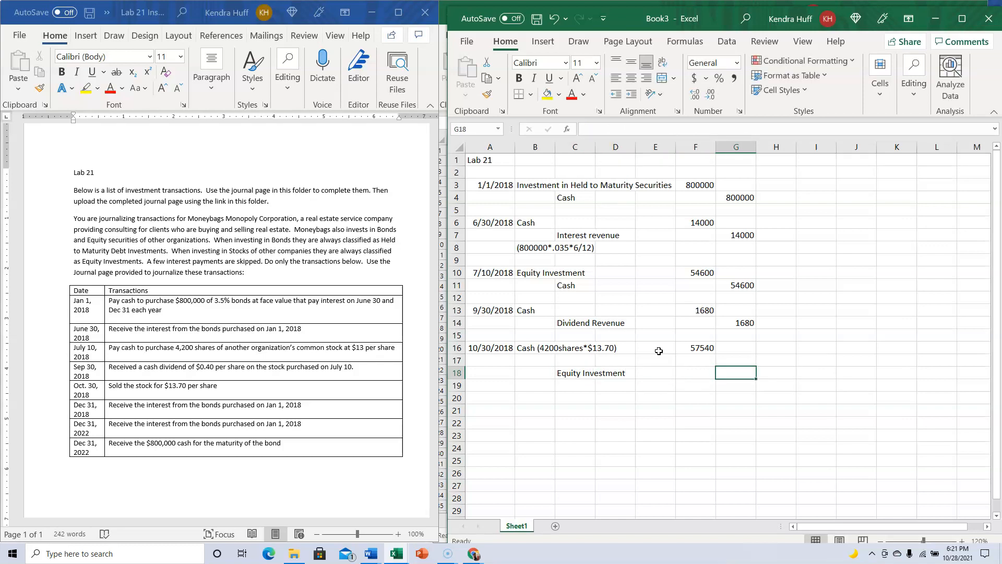
{"action": "type", "text": "="}
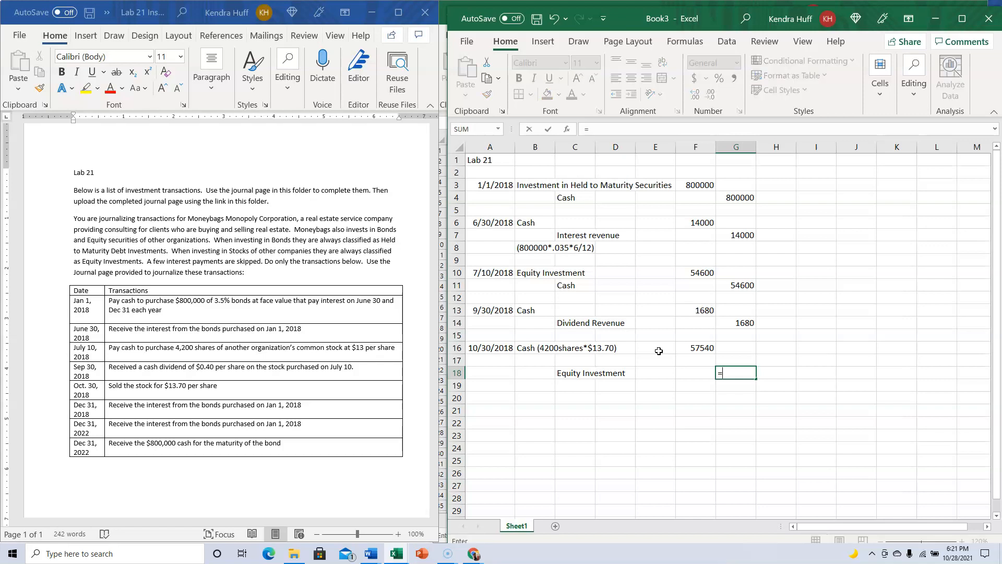
{"action": "type", "text": "=4200*"}
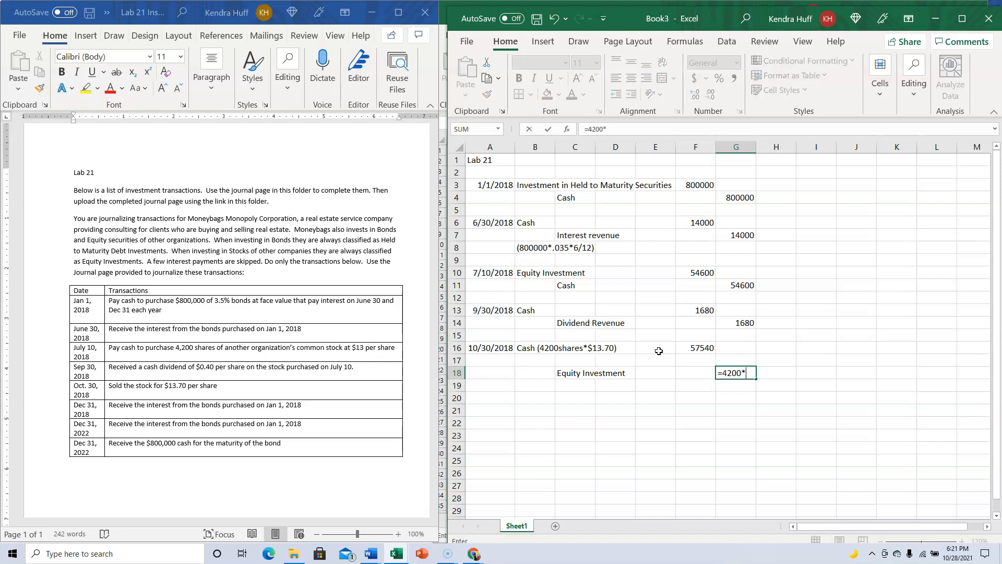
{"action": "type", "text": "13"}
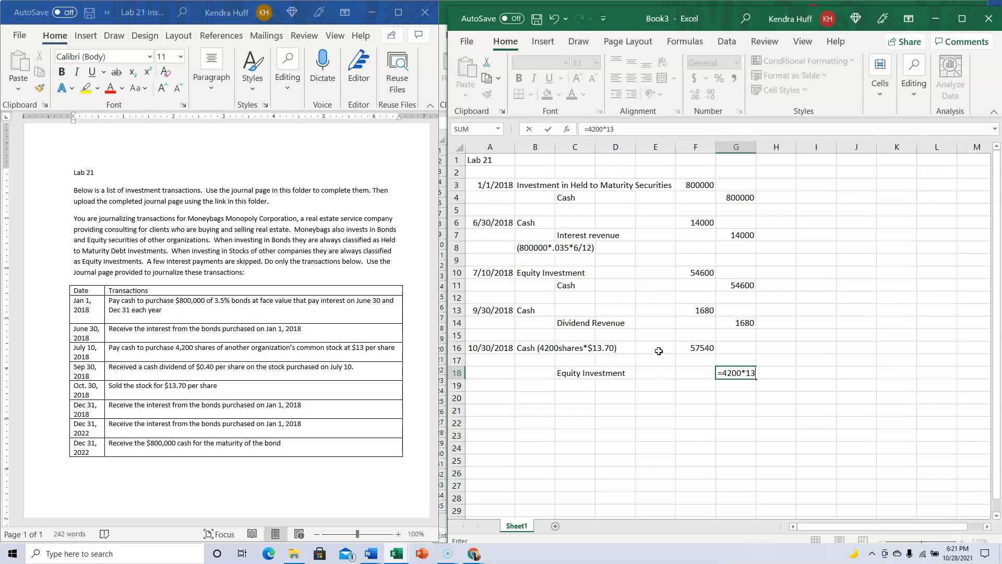
{"action": "key", "text": "enter"}
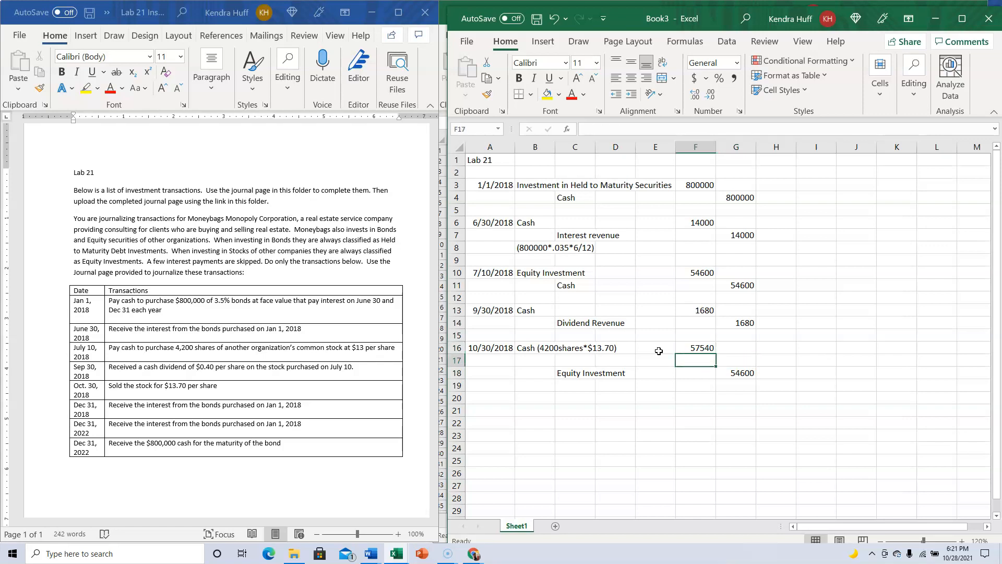
- Credit Gain on Sale 2940 to complete the stock sale entry
{"action": "type", "text": "="}
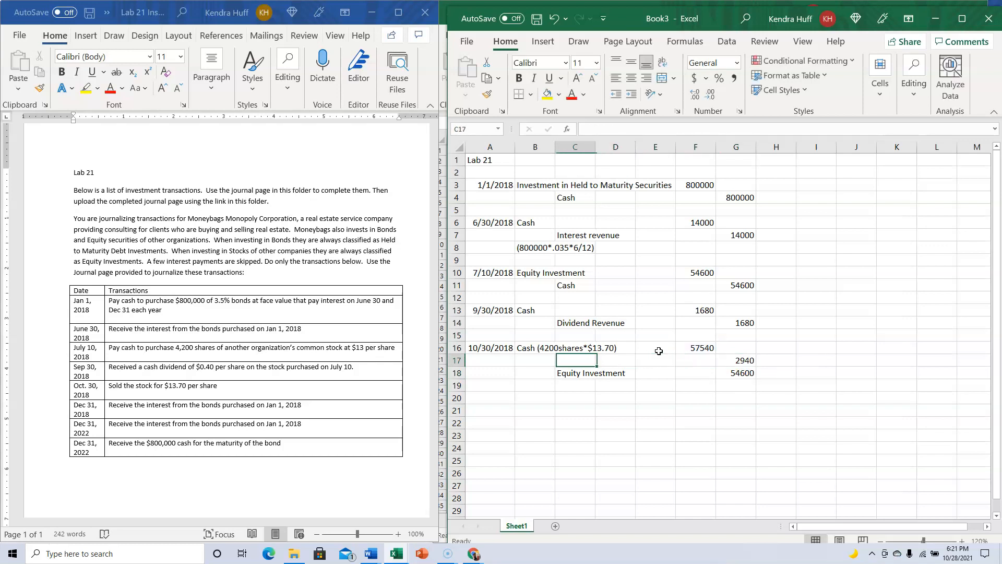
{"action": "type", "text": "Gain on Sale"}
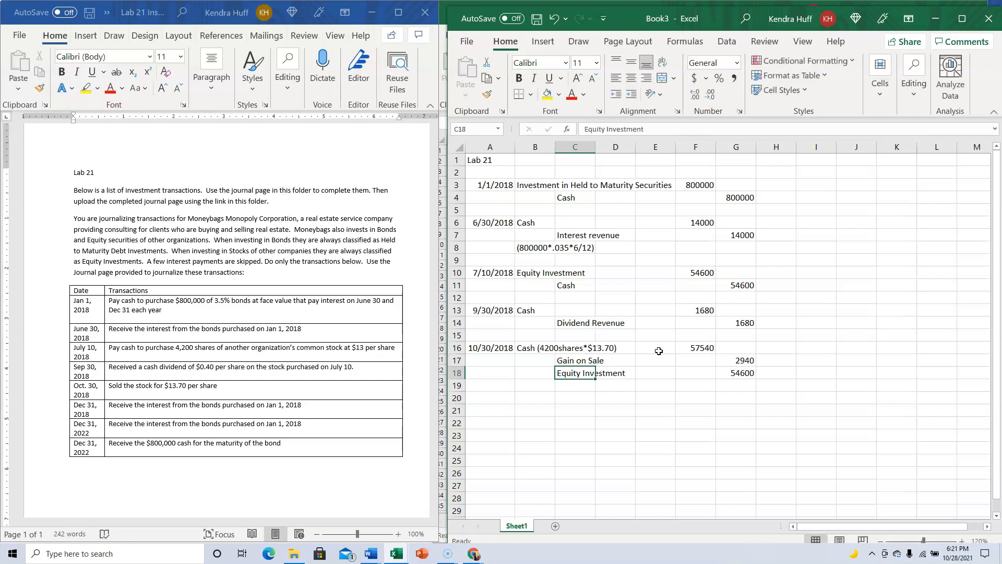
{"action": "left_click", "coordinate": [575, 398]}
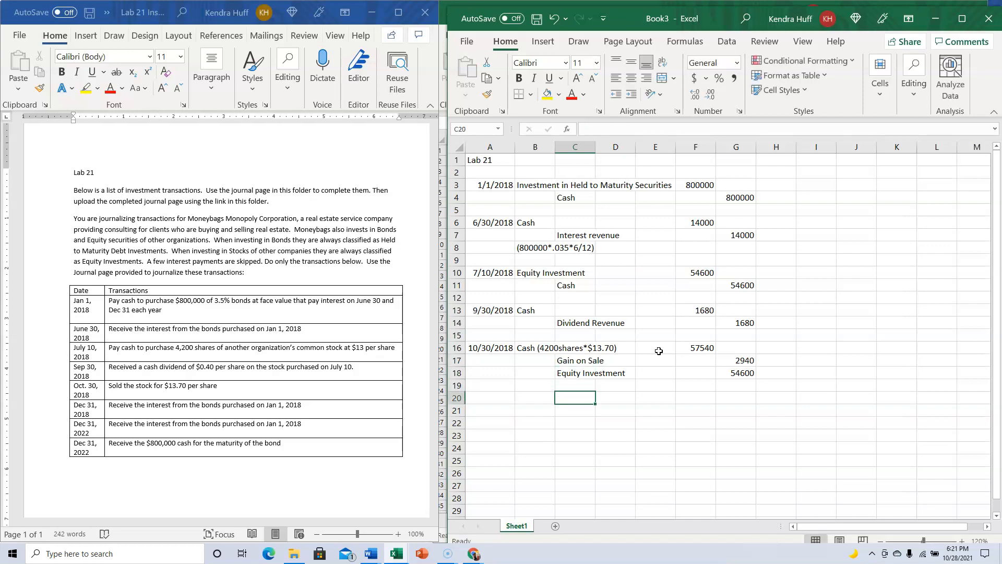
- Paste the June interest entry at row 20 and date it 12/31/2018 for Cash 14000 and Interest revenue 14000
{"action": "left_click", "coordinate": [490, 398]}
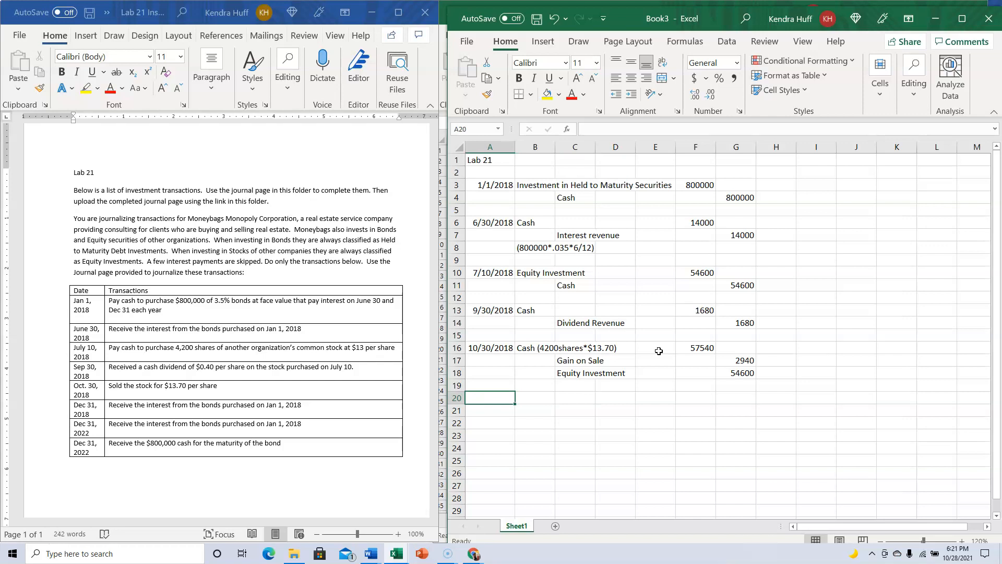
{"action": "type", "text": "12/1"}
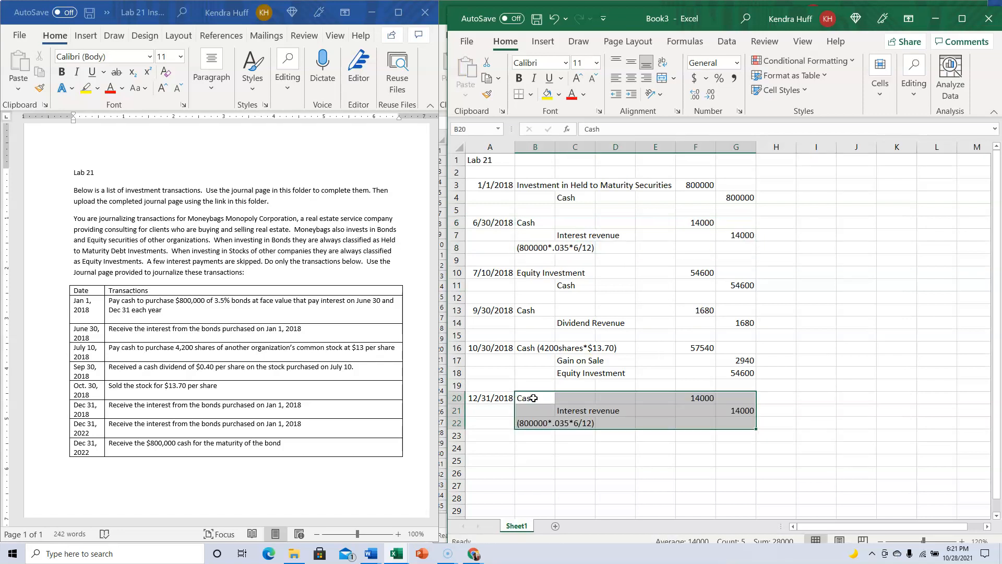
{"action": "left_click", "coordinate": [534, 434]}
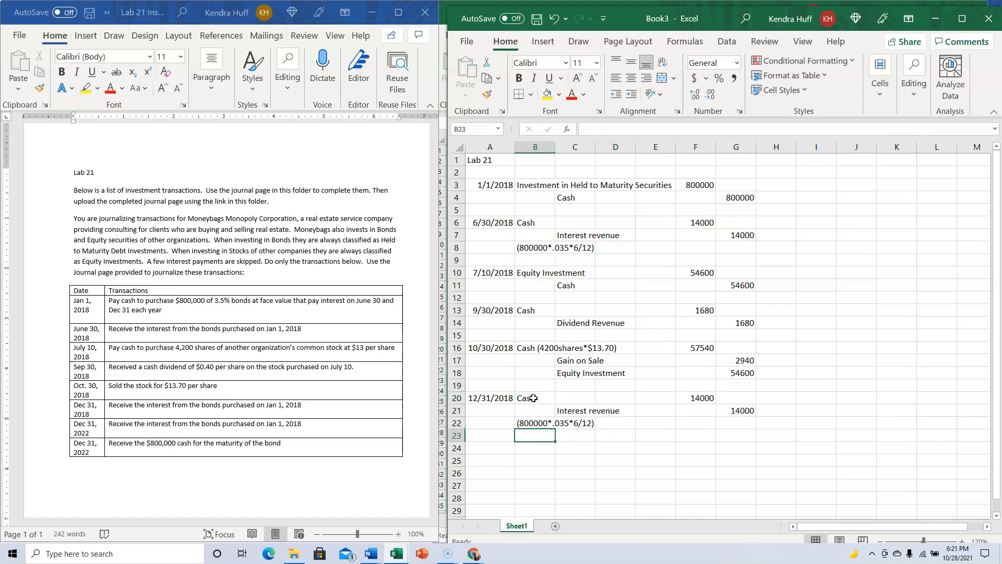
{"action": "left_click", "coordinate": [490, 447]}
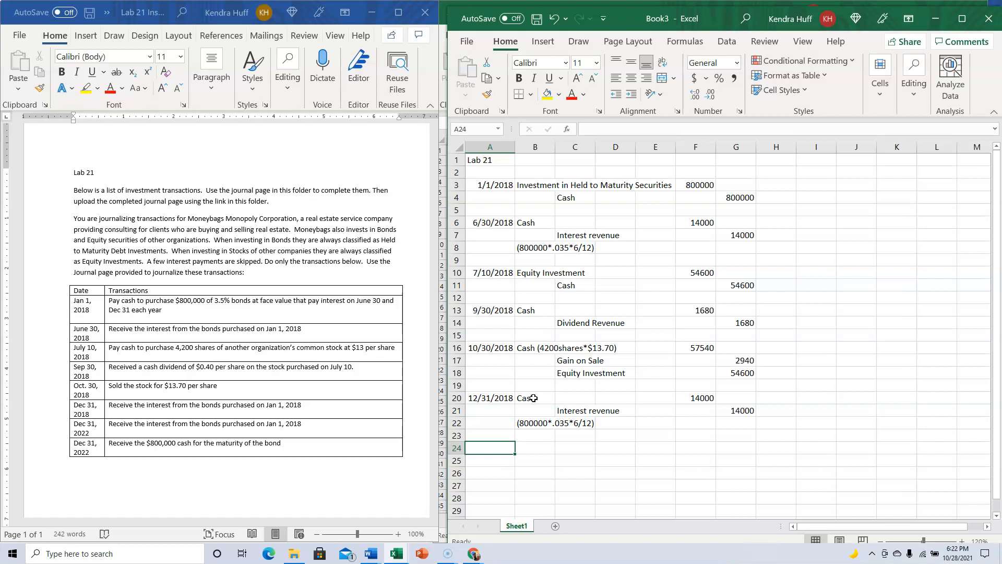
- Paste the 12/31/2022 interest entry of 14000 and date the next entry 12/31/2022
{"action": "type", "text": "12/31"}
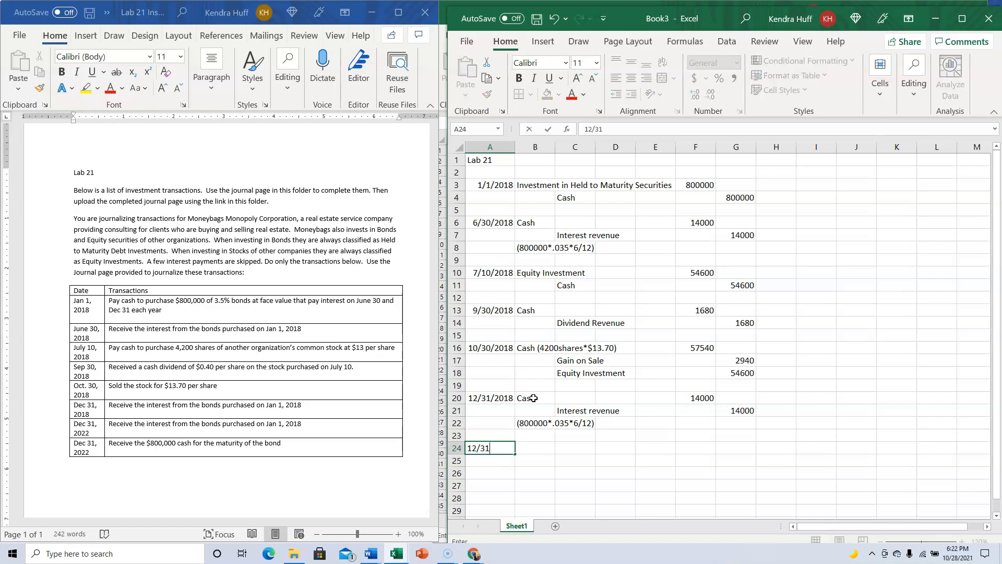
{"action": "type", "text": "2022"}
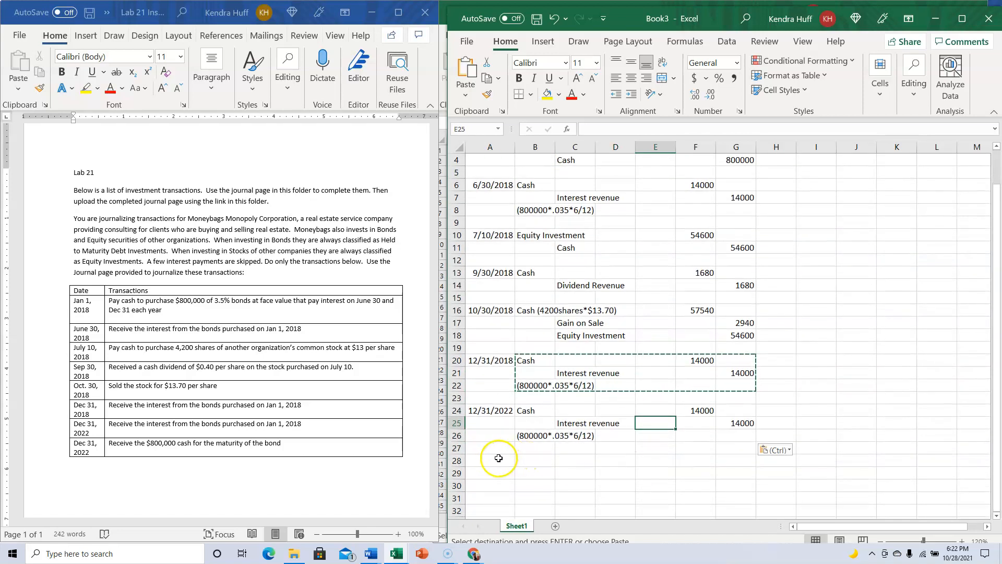
{"action": "type", "text": "12/31/2022"}
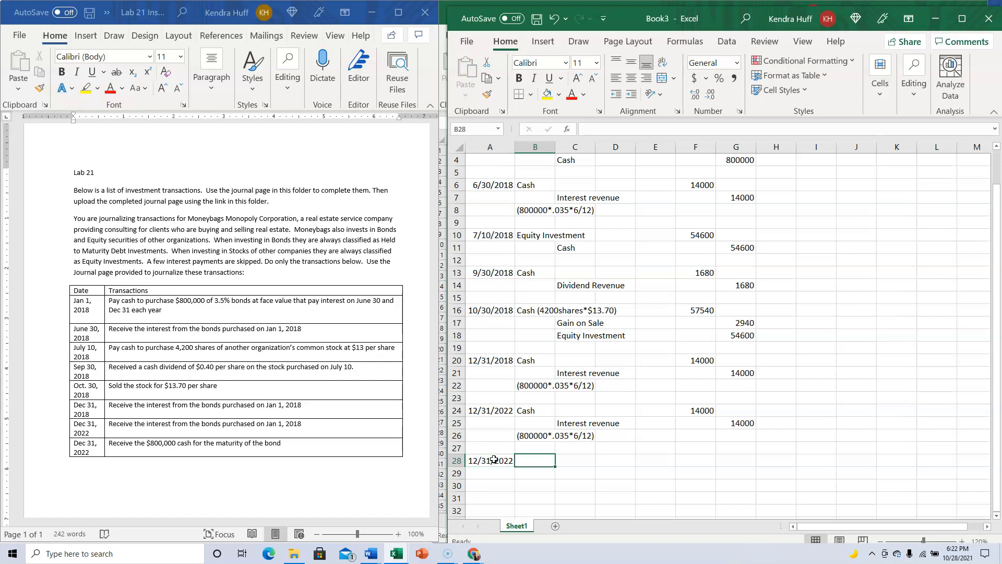
- Record Cash debit 800000 and Investment in Held to Maturity Securities credit 800000 at maturity
{"action": "type", "text": "Cash"}
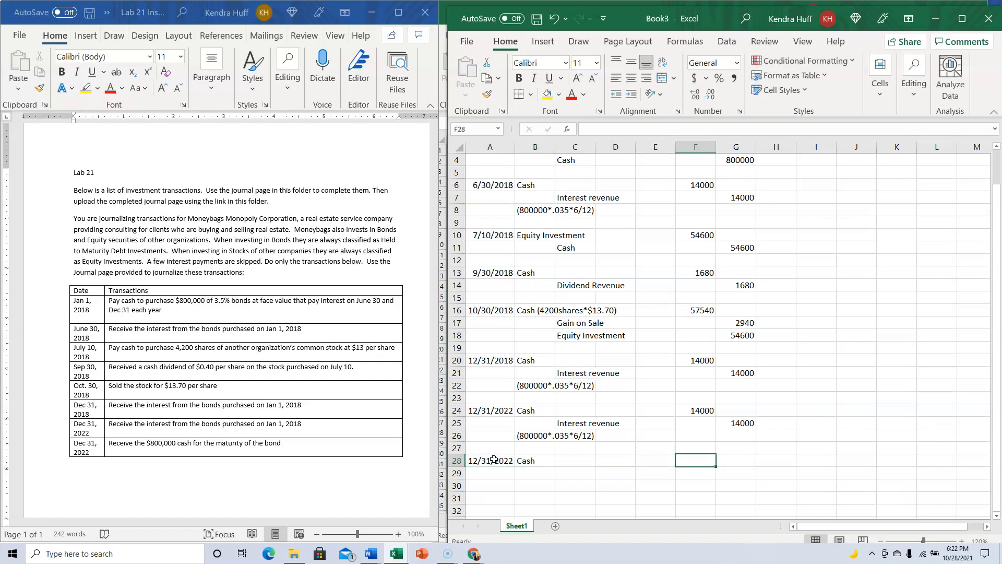
{"action": "type", "text": "800000"}
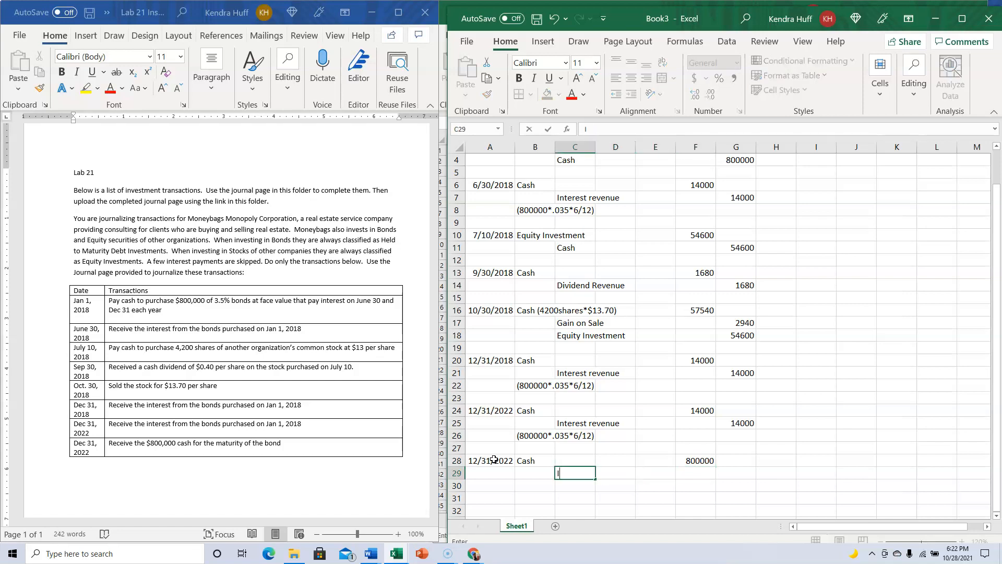
{"action": "type", "text": "Investment in"}
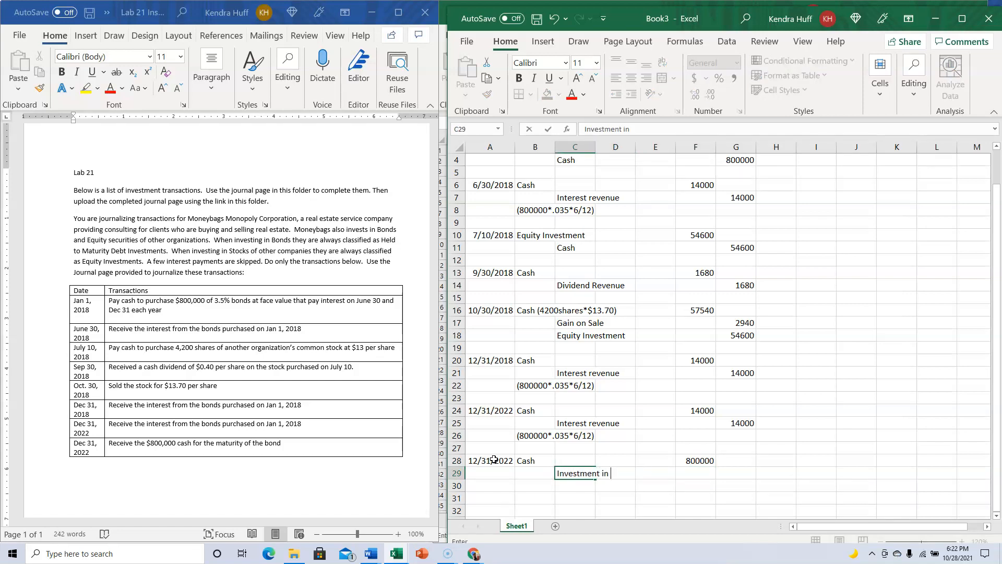
{"action": "type", "text": "Held to Maa"}
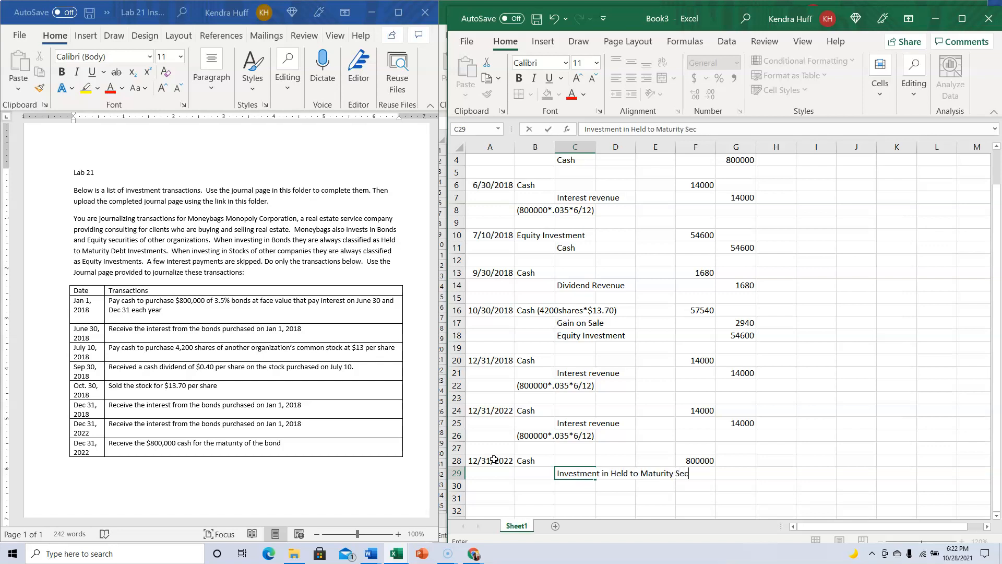
{"action": "type", "text": "urities"}
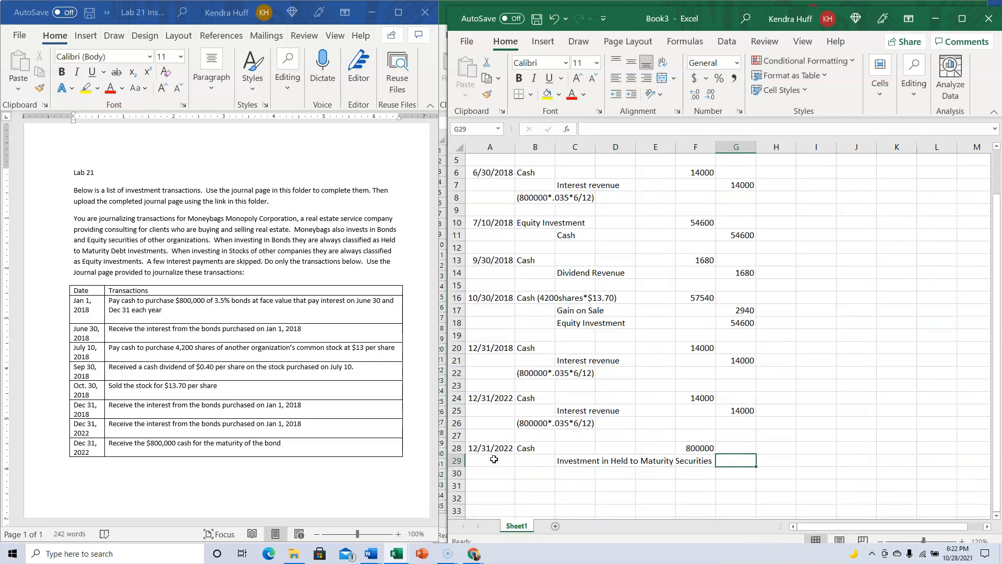
{"action": "type", "text": "800000"}
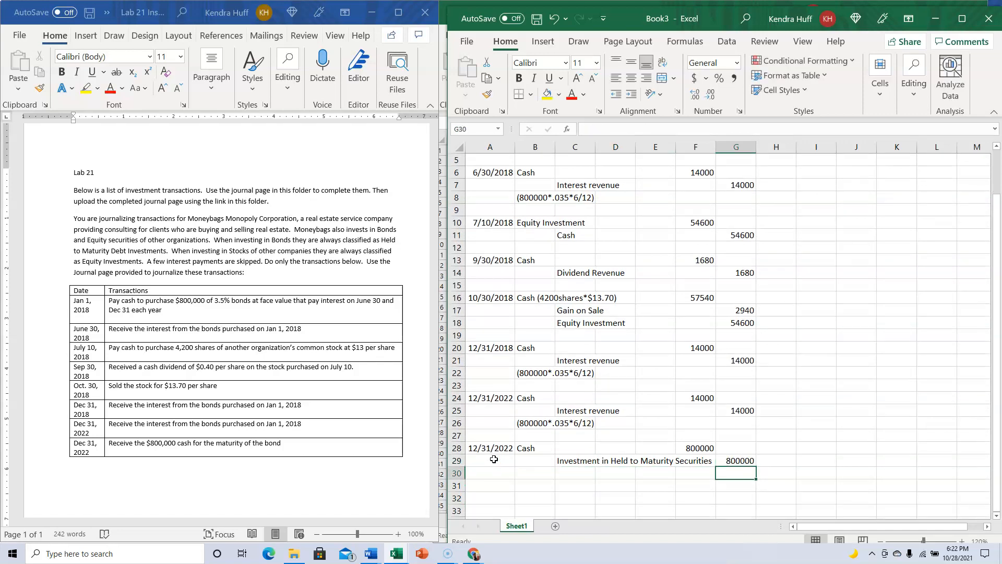